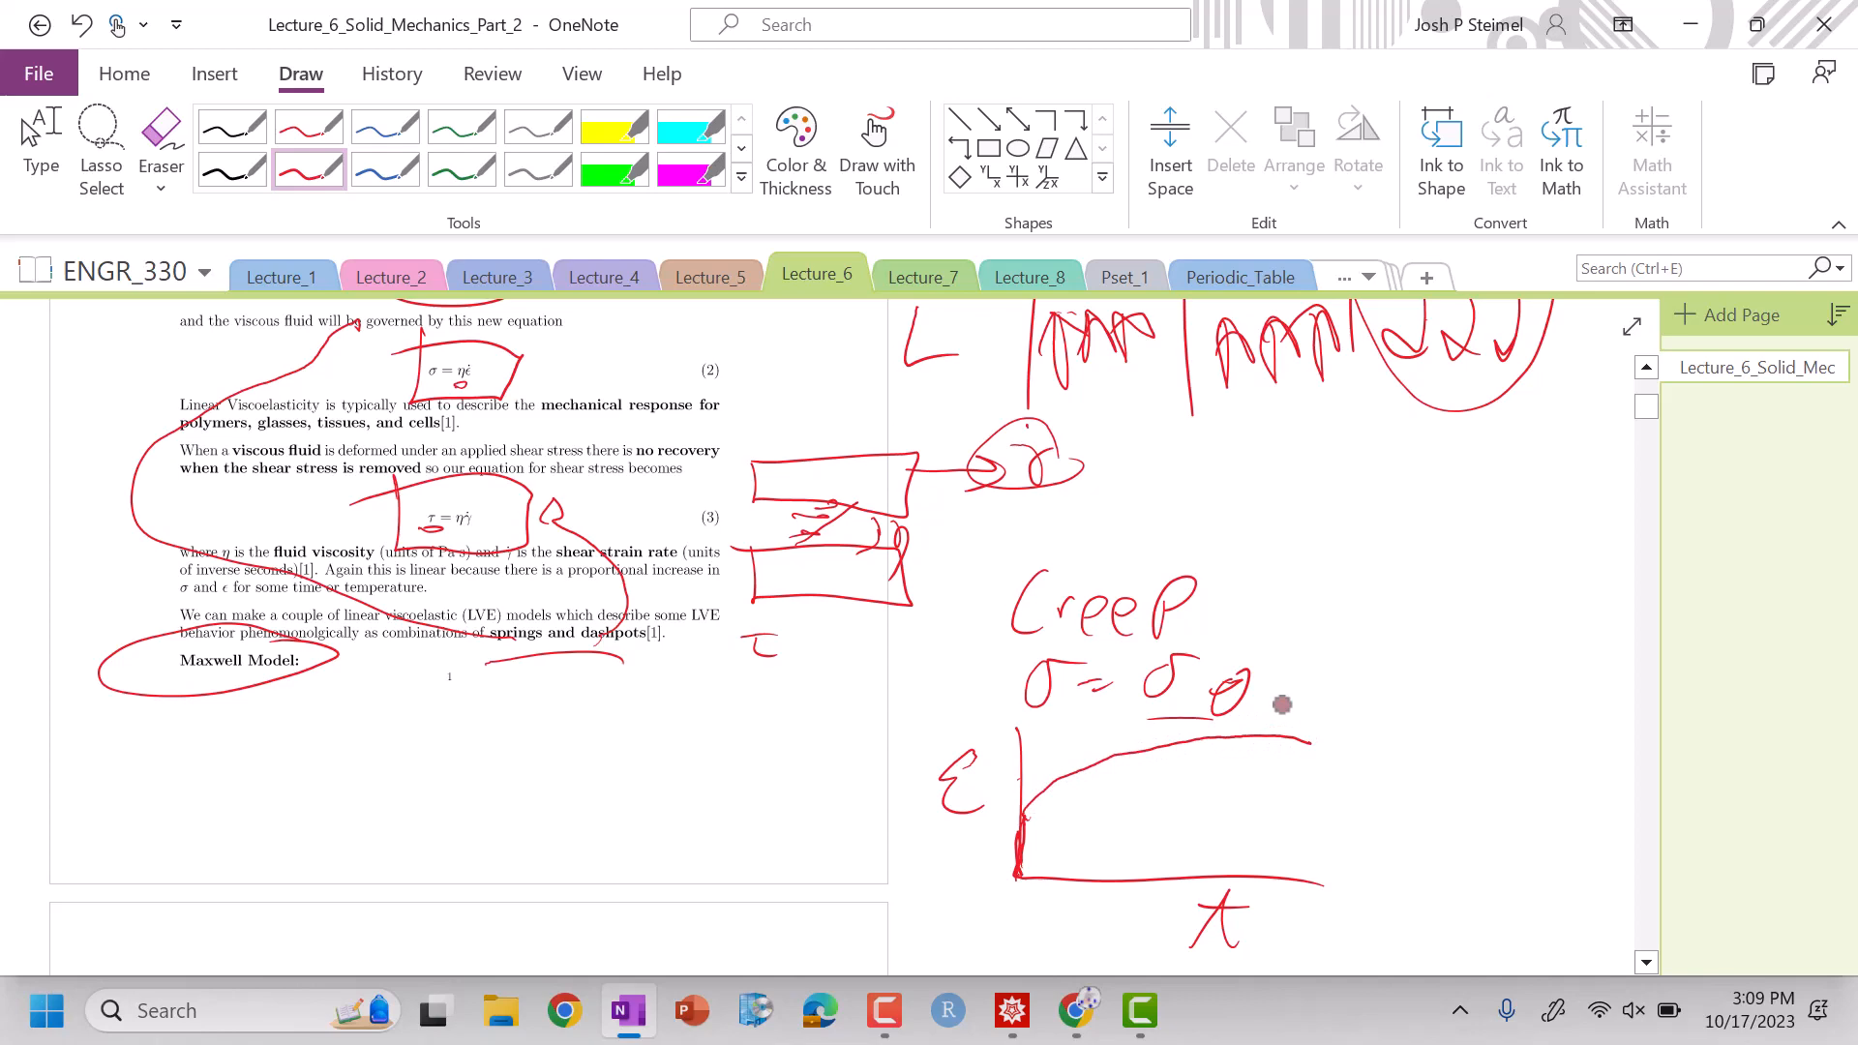
# - Write 'Stress Relax, ε = ε0' and sketch the decaying σ vs t curve beside the creep graph
pyautogui.scroll(-3)
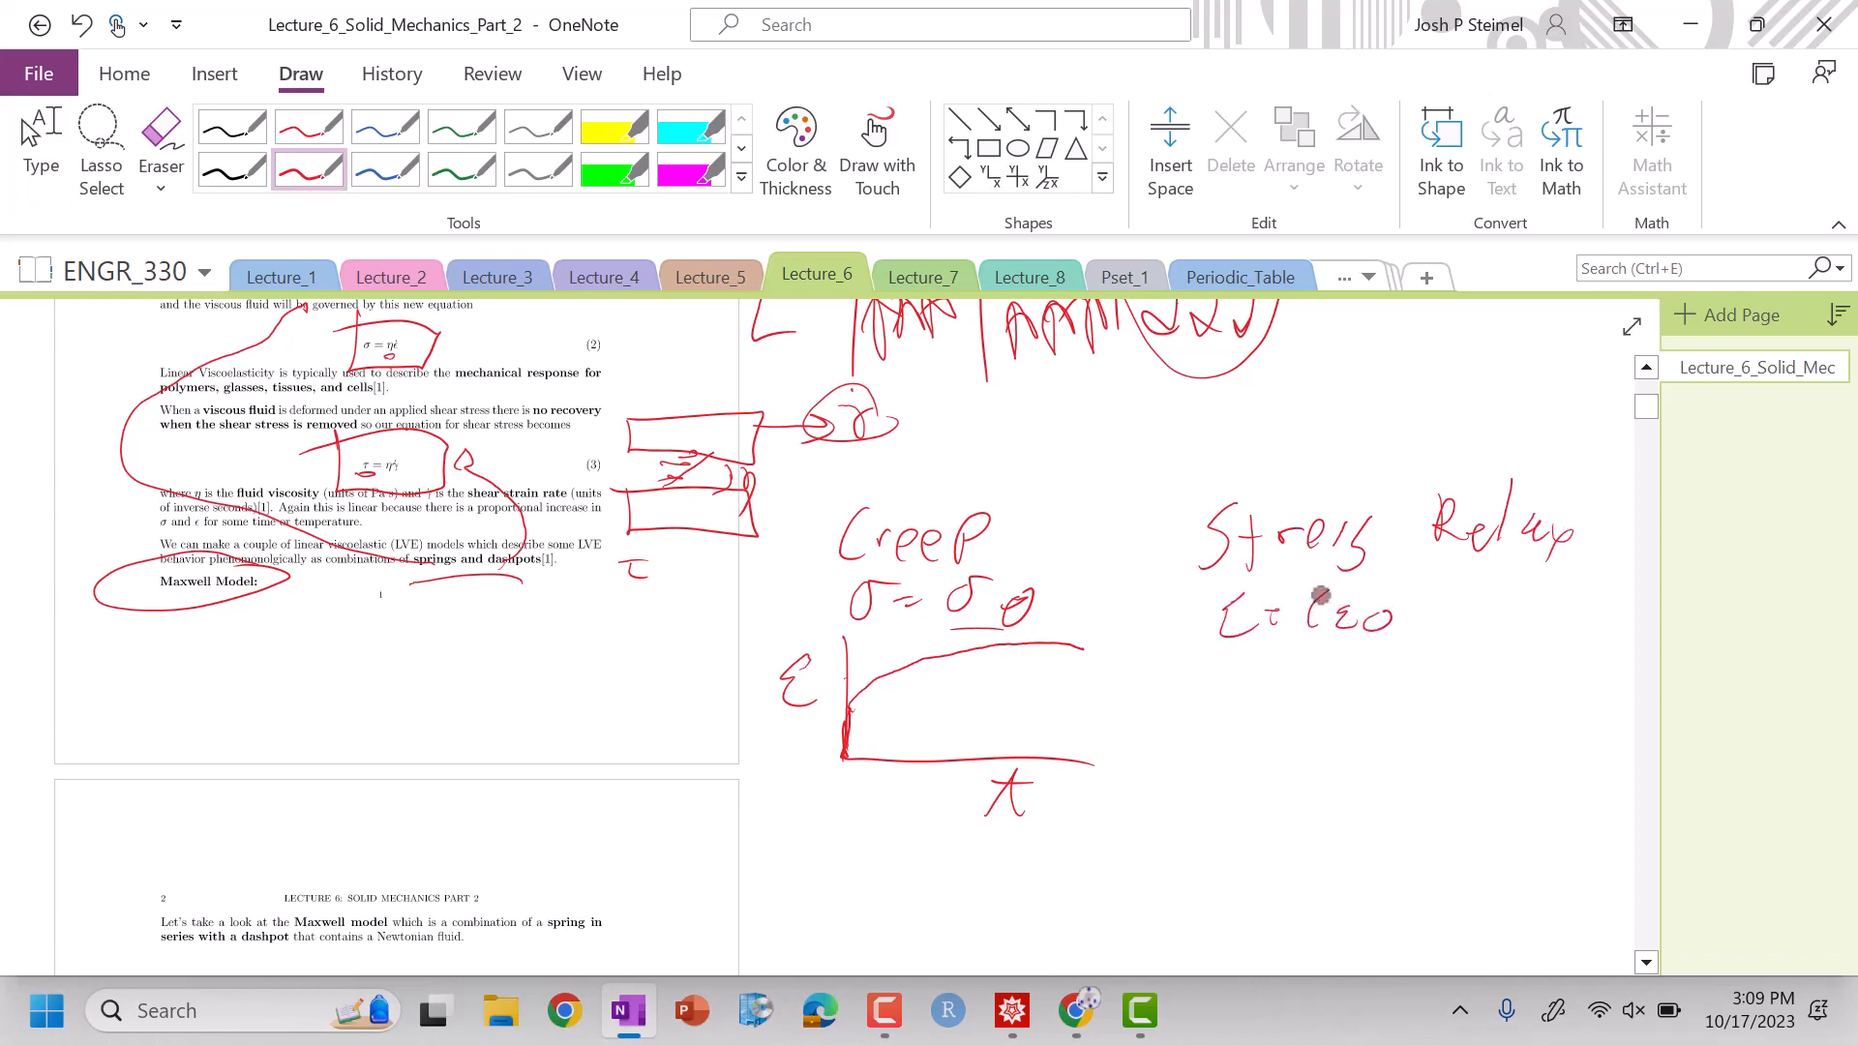
pyautogui.click(161, 130)
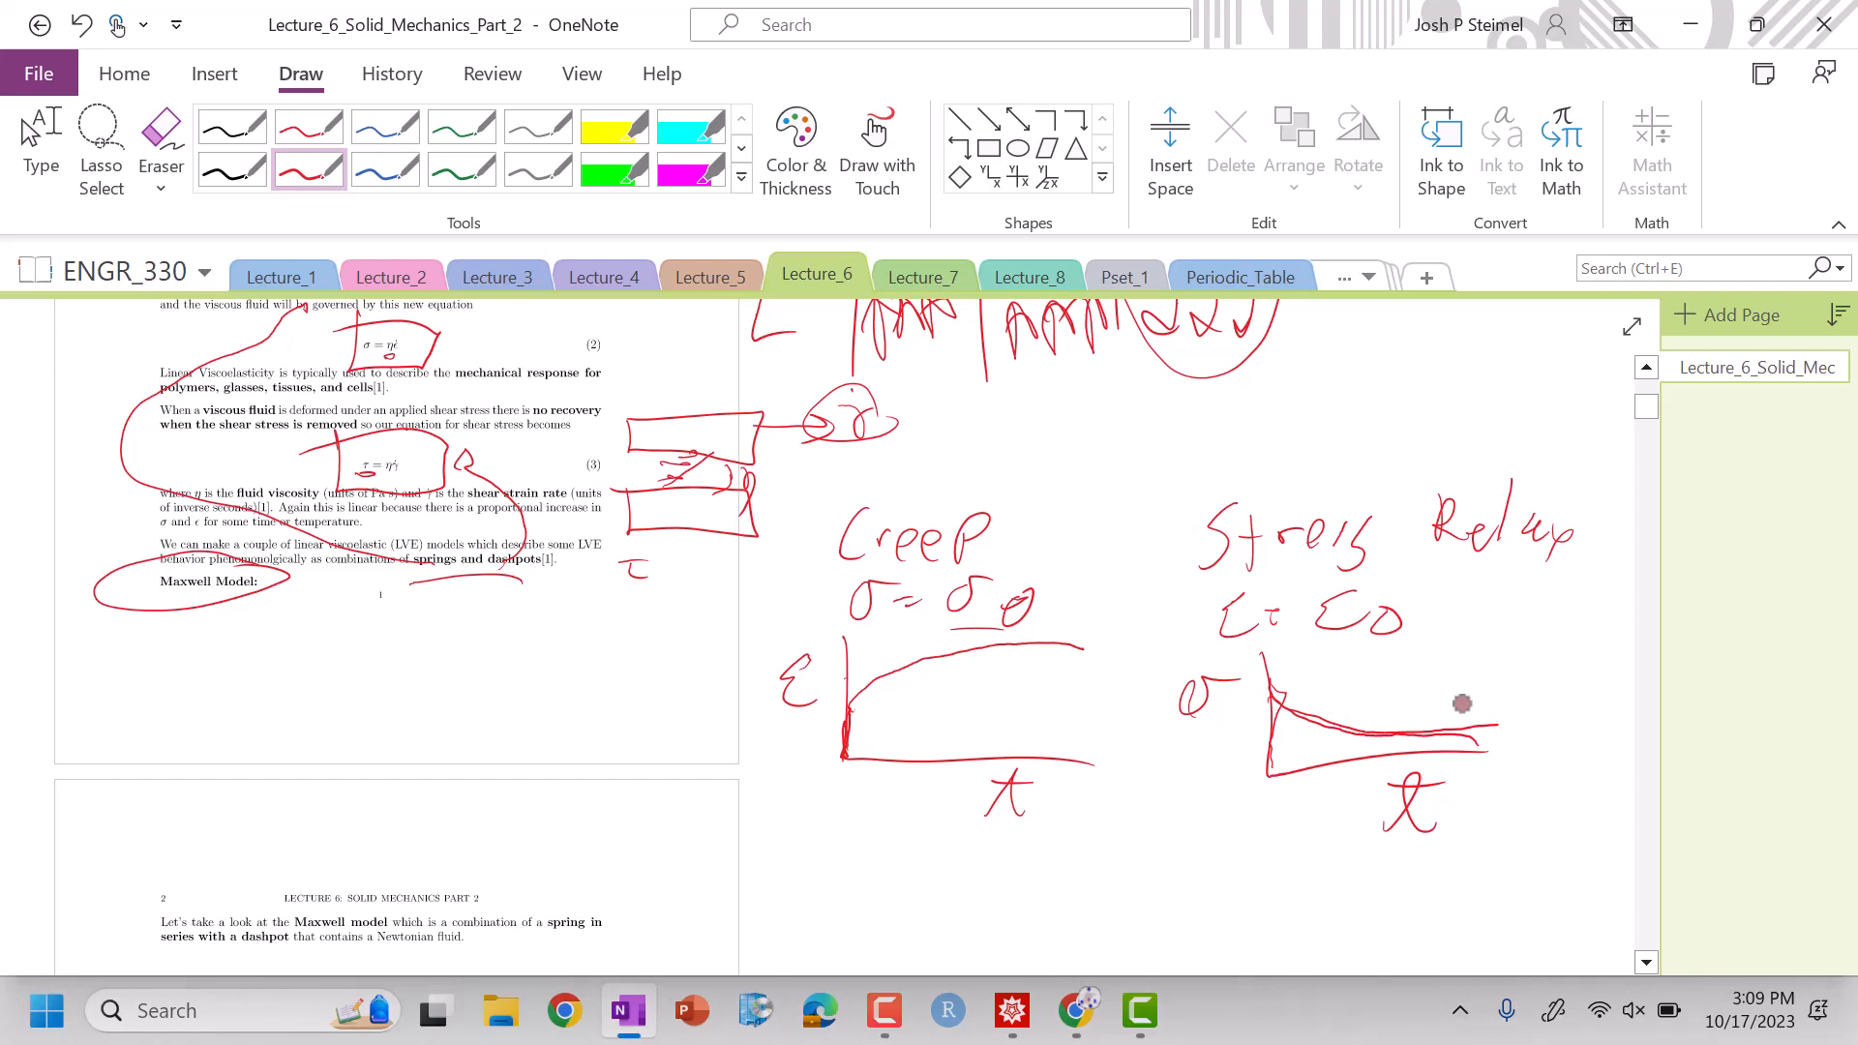
pyautogui.scroll(-3)
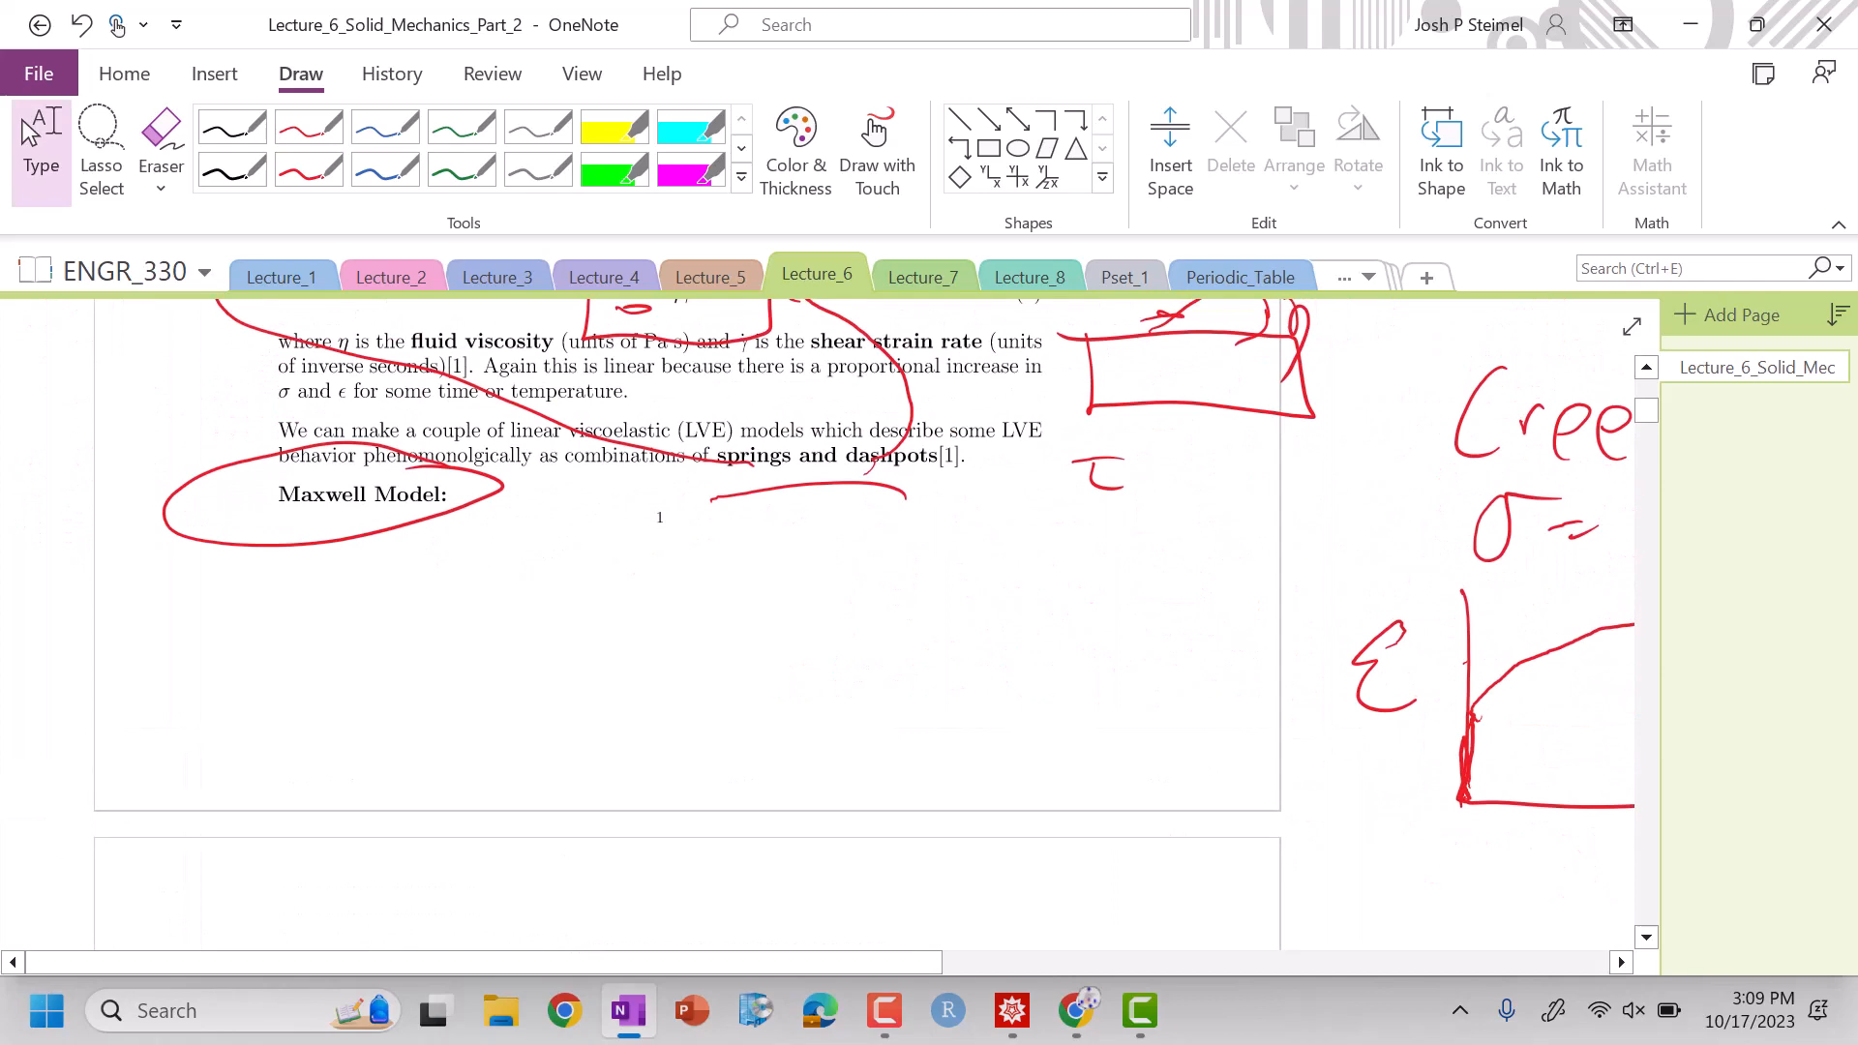
# - Box the Maxwell model, circle equations 4 and 5, and underline the bold equal-stress sentence
pyautogui.scroll(-3)
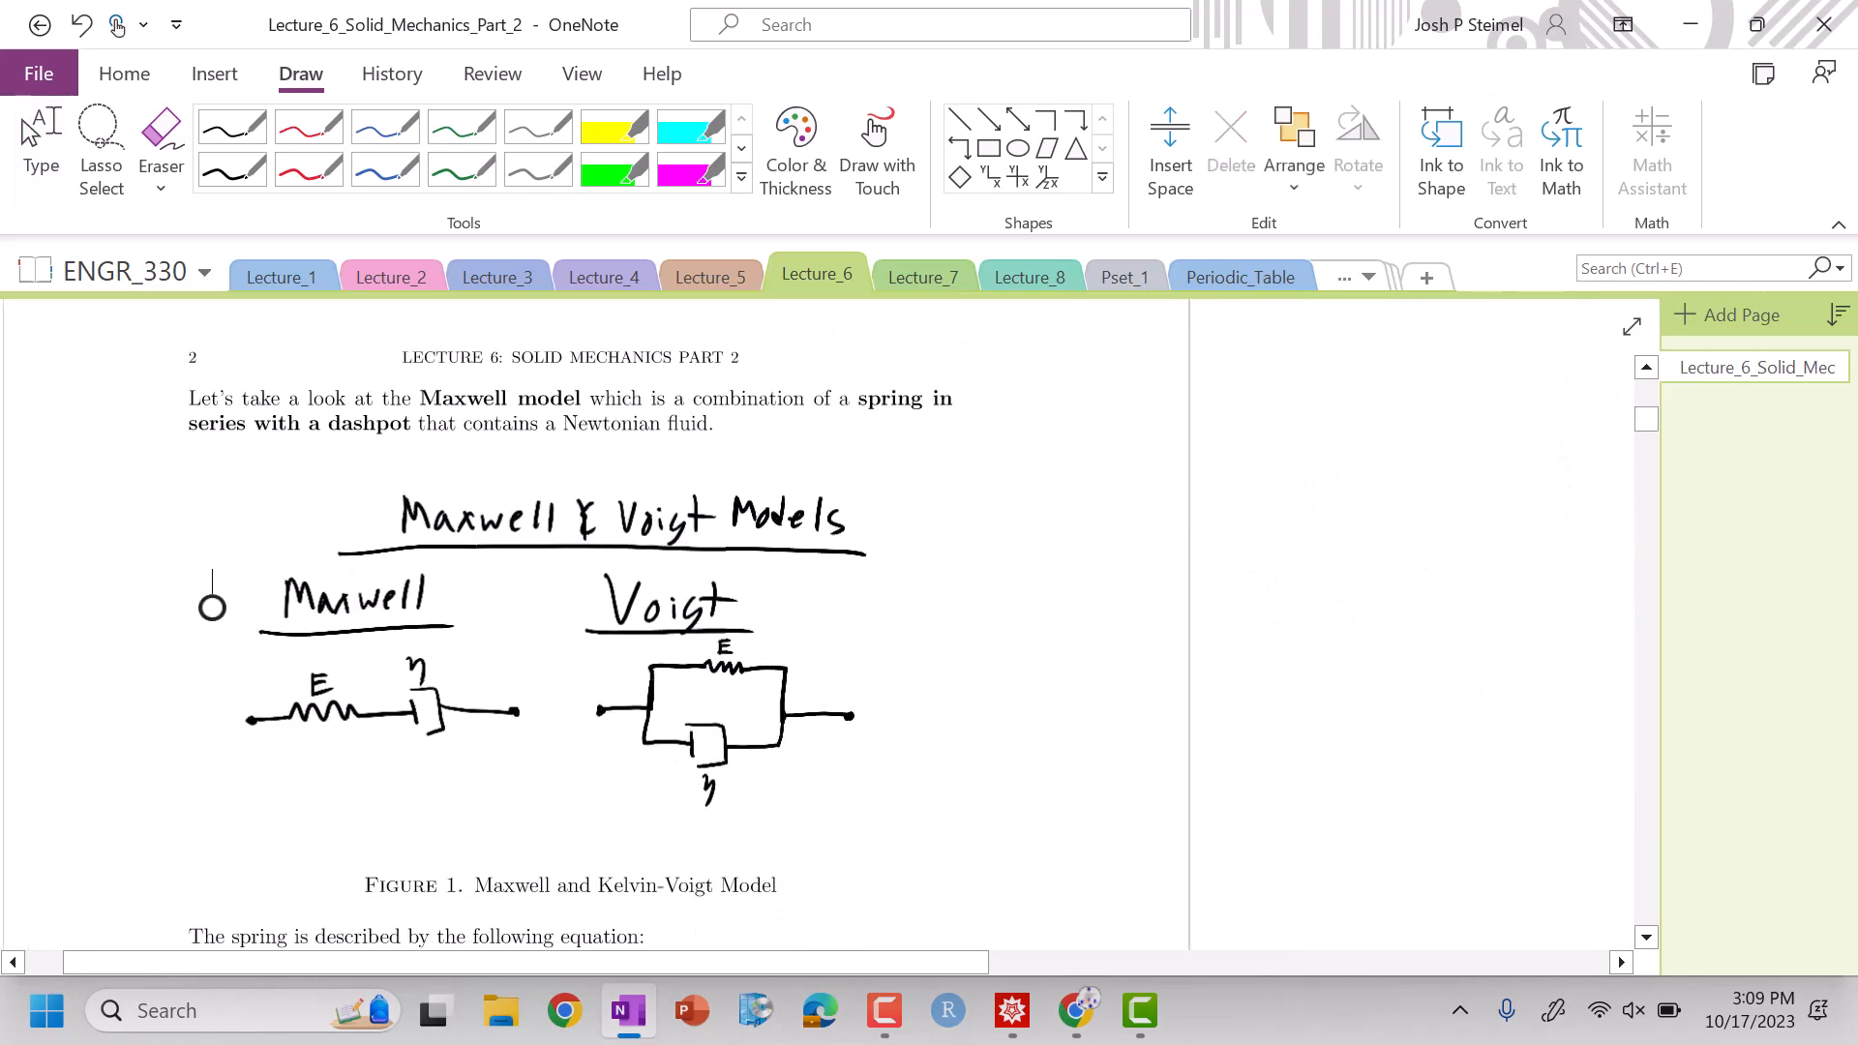
pyautogui.scroll(-3)
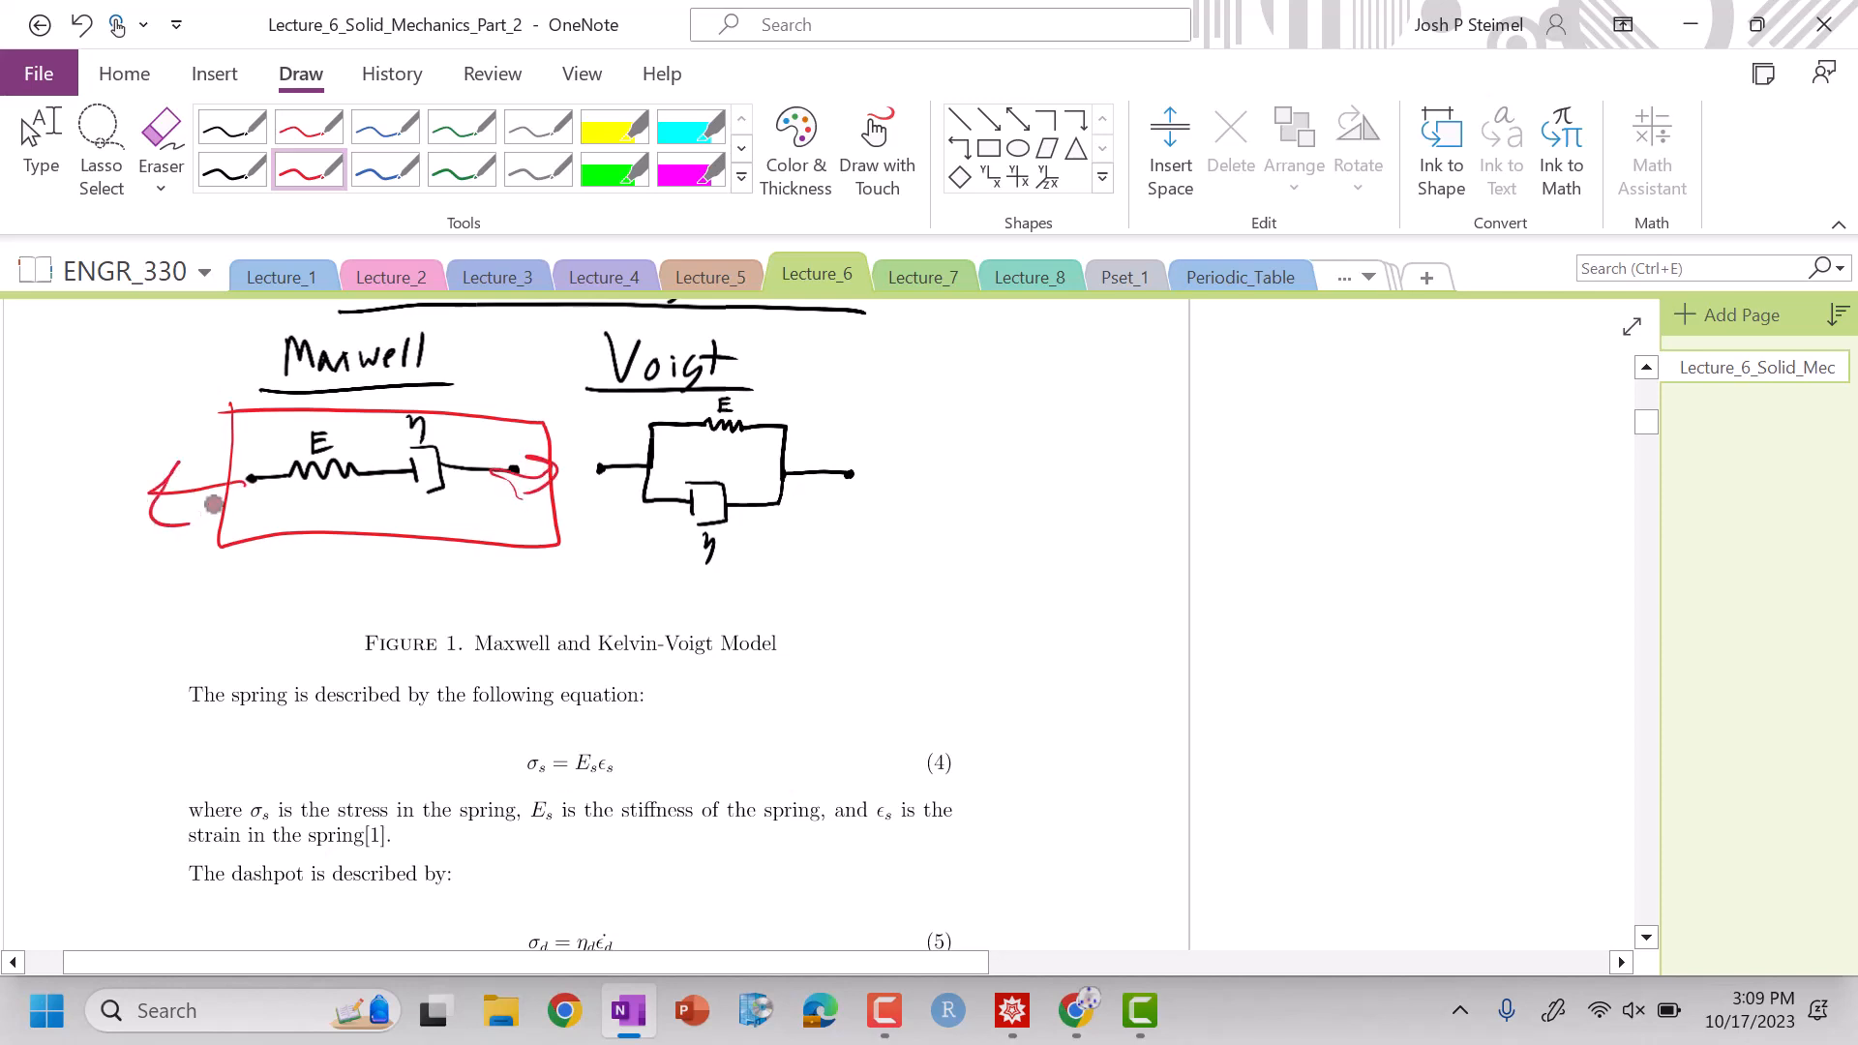
pyautogui.scroll(-3)
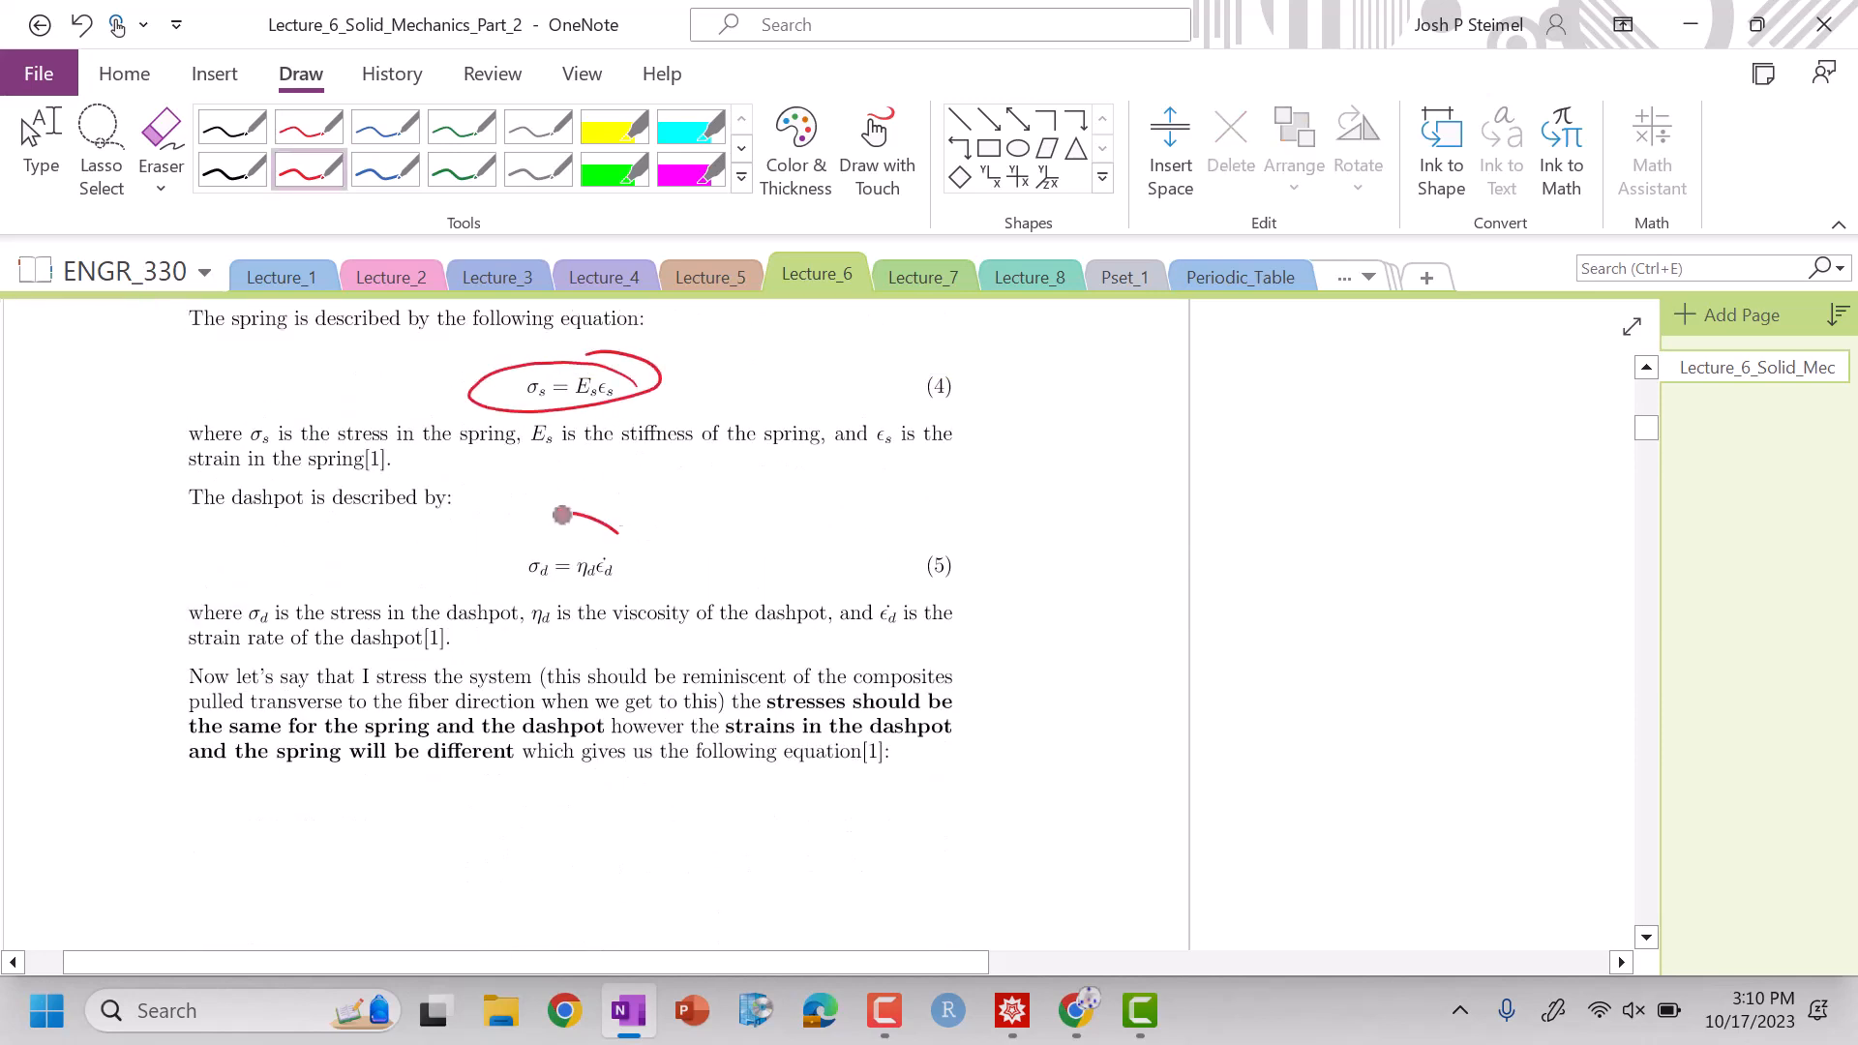
pyautogui.scroll(-3)
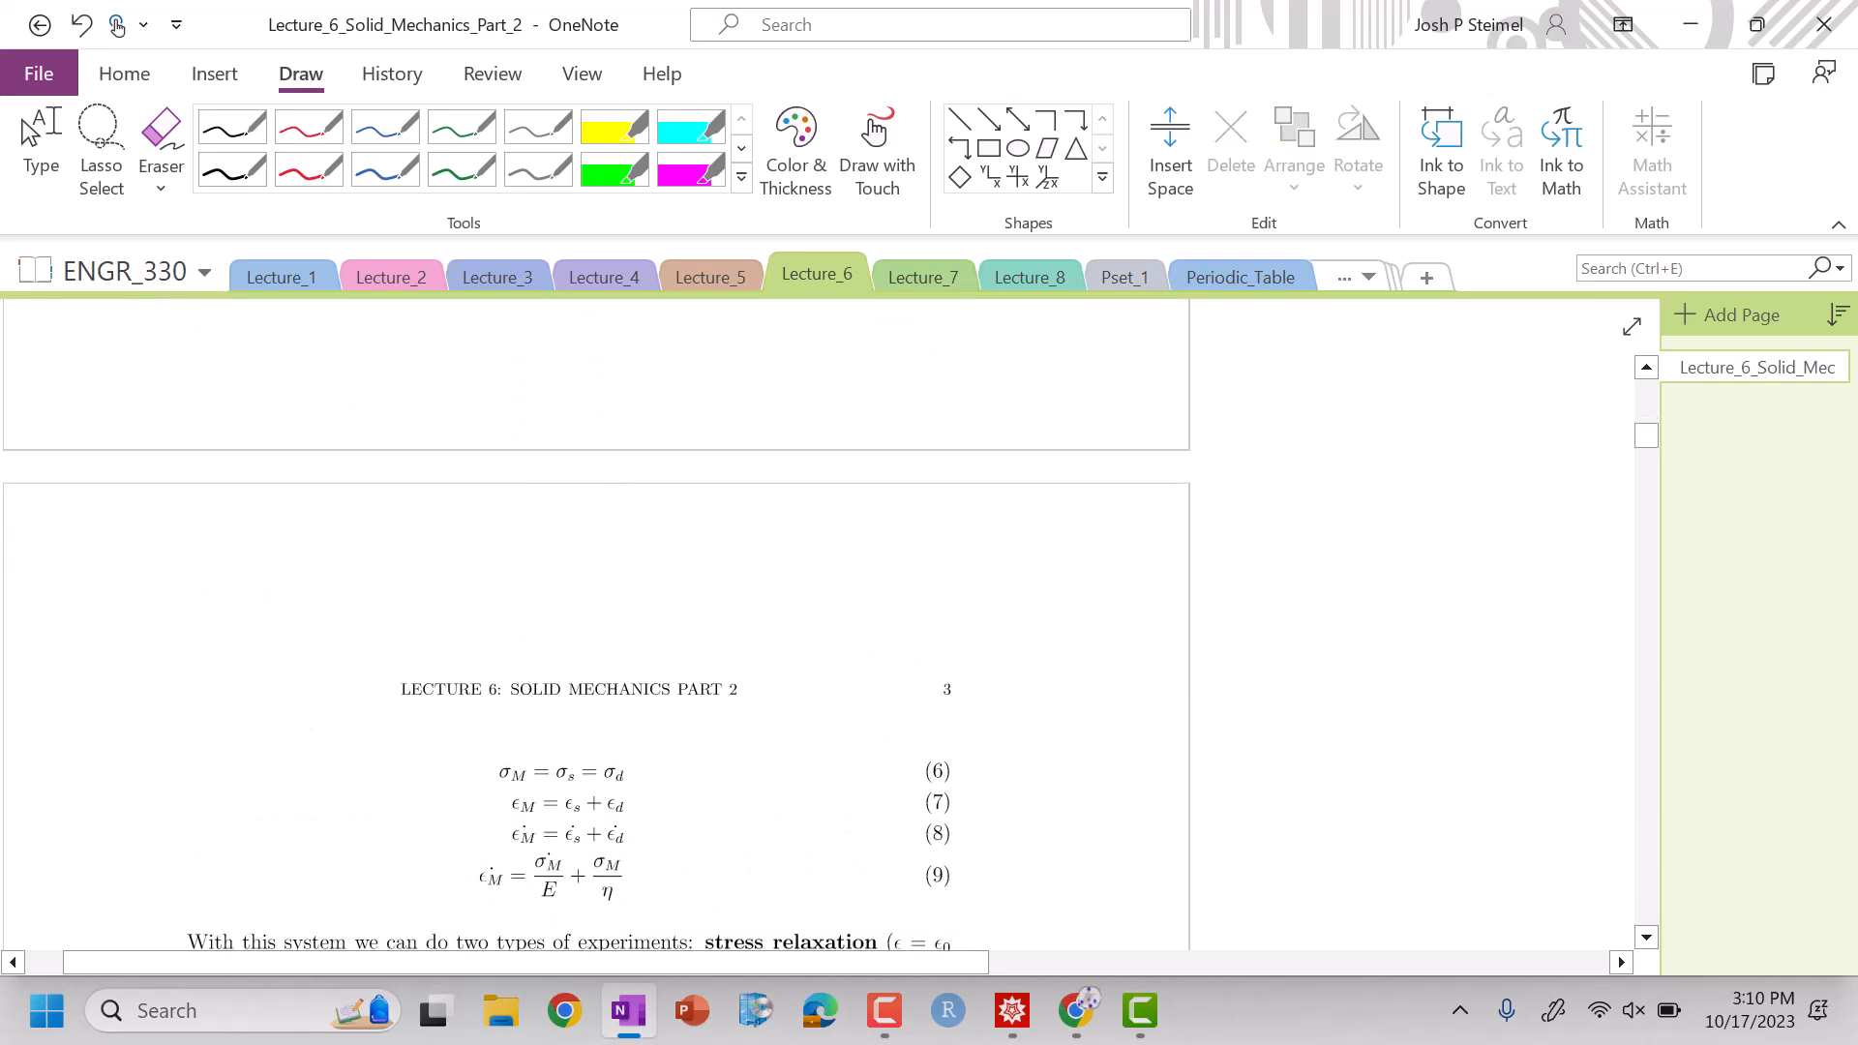
pyautogui.scroll(3)
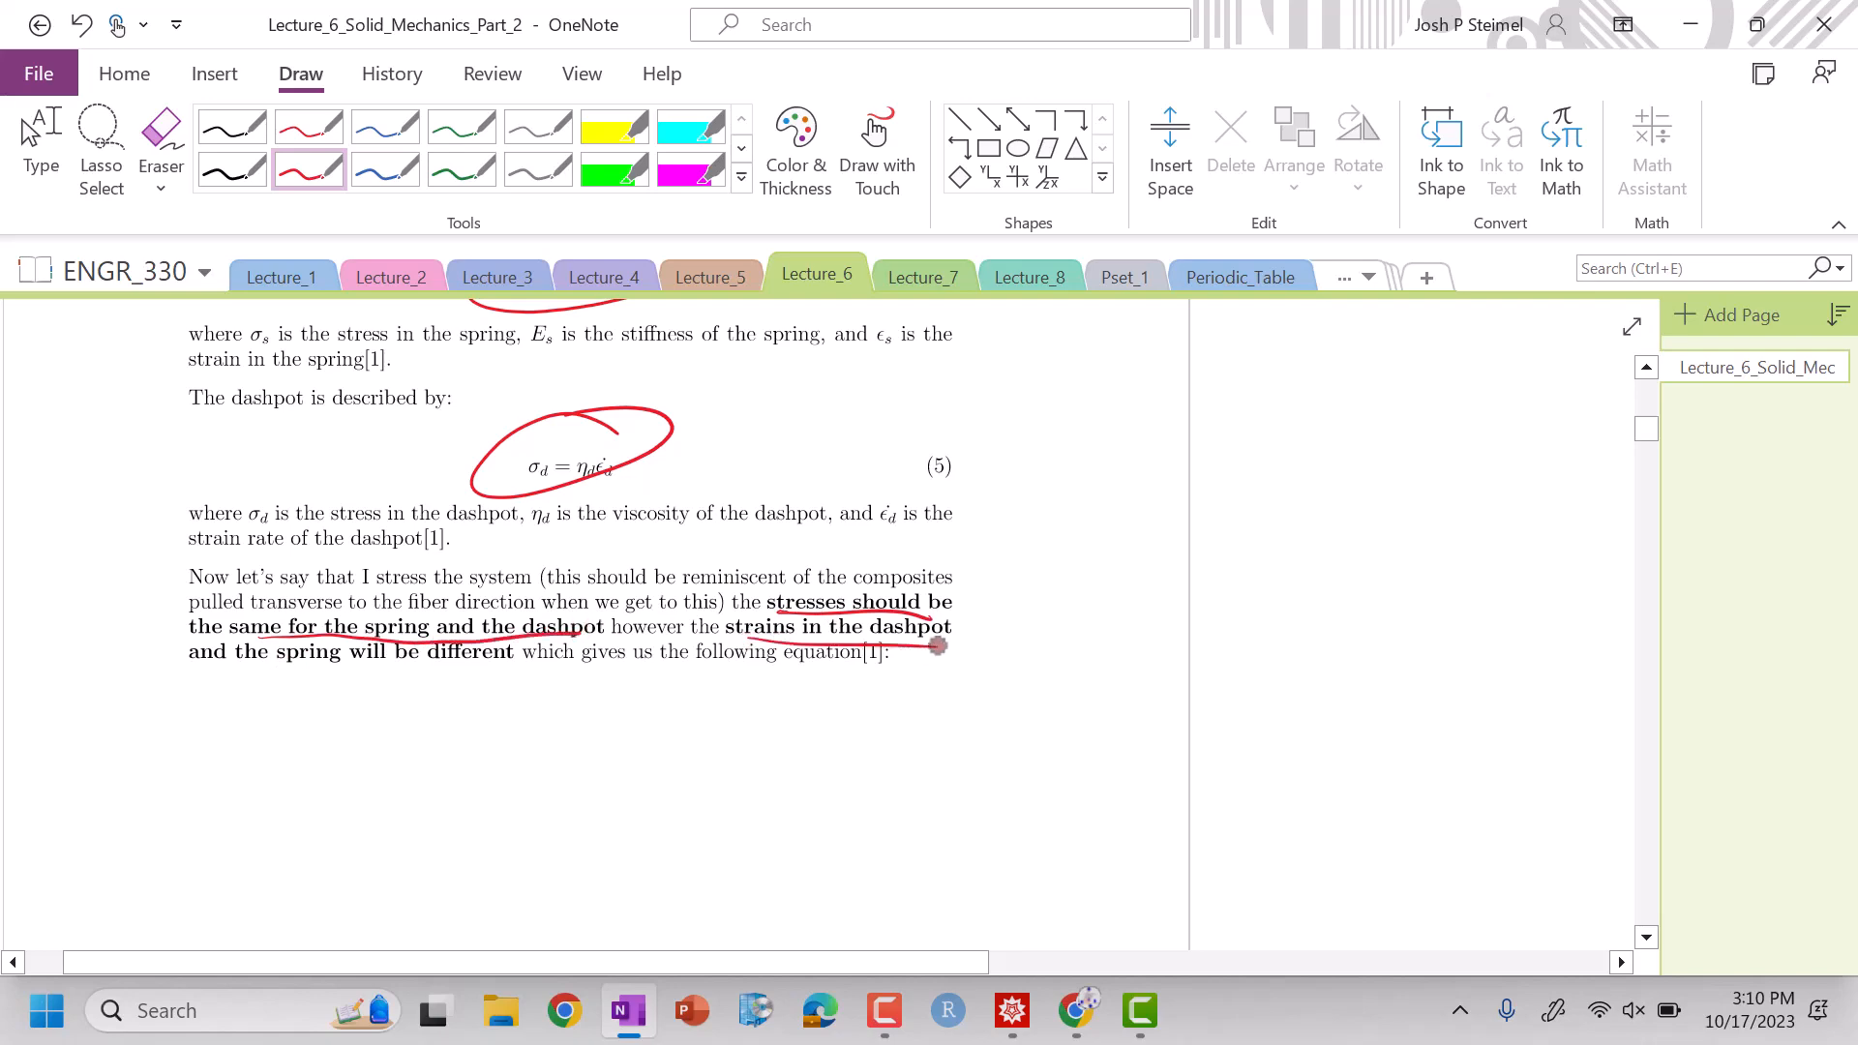
pyautogui.scroll(3)
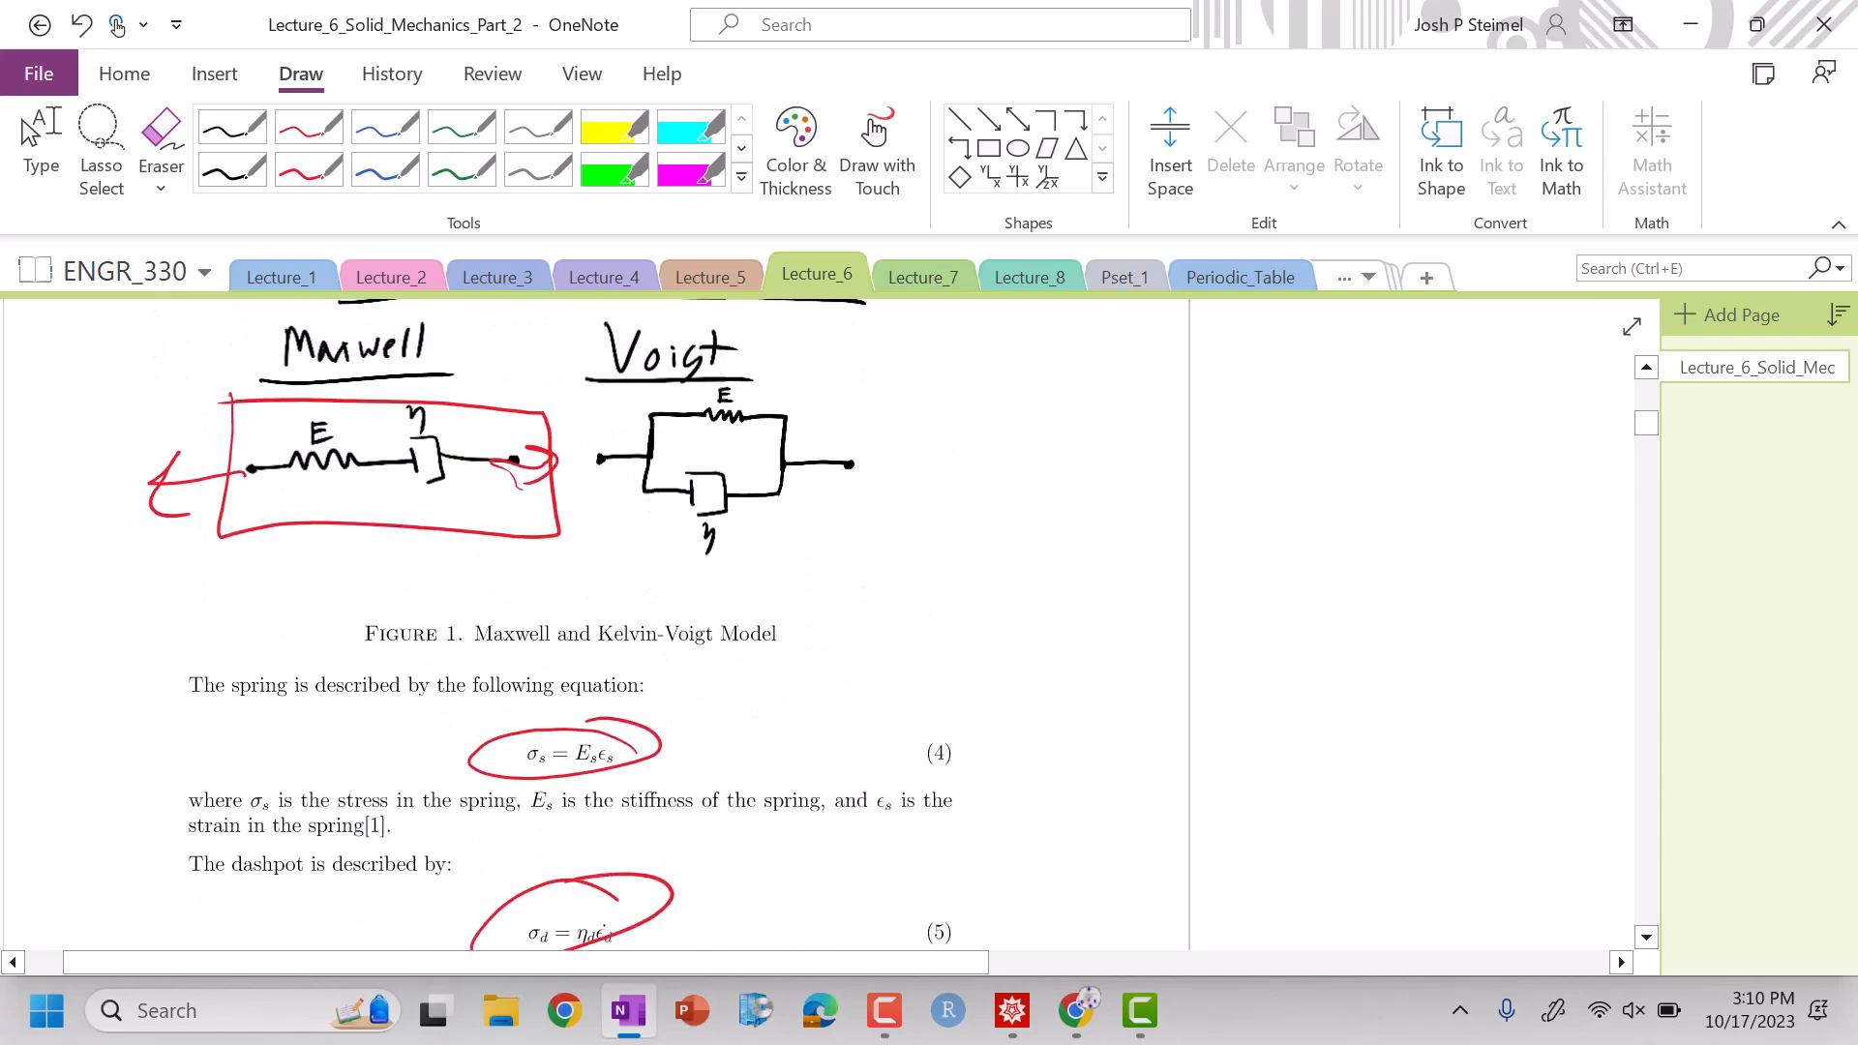
pyautogui.scroll(-3)
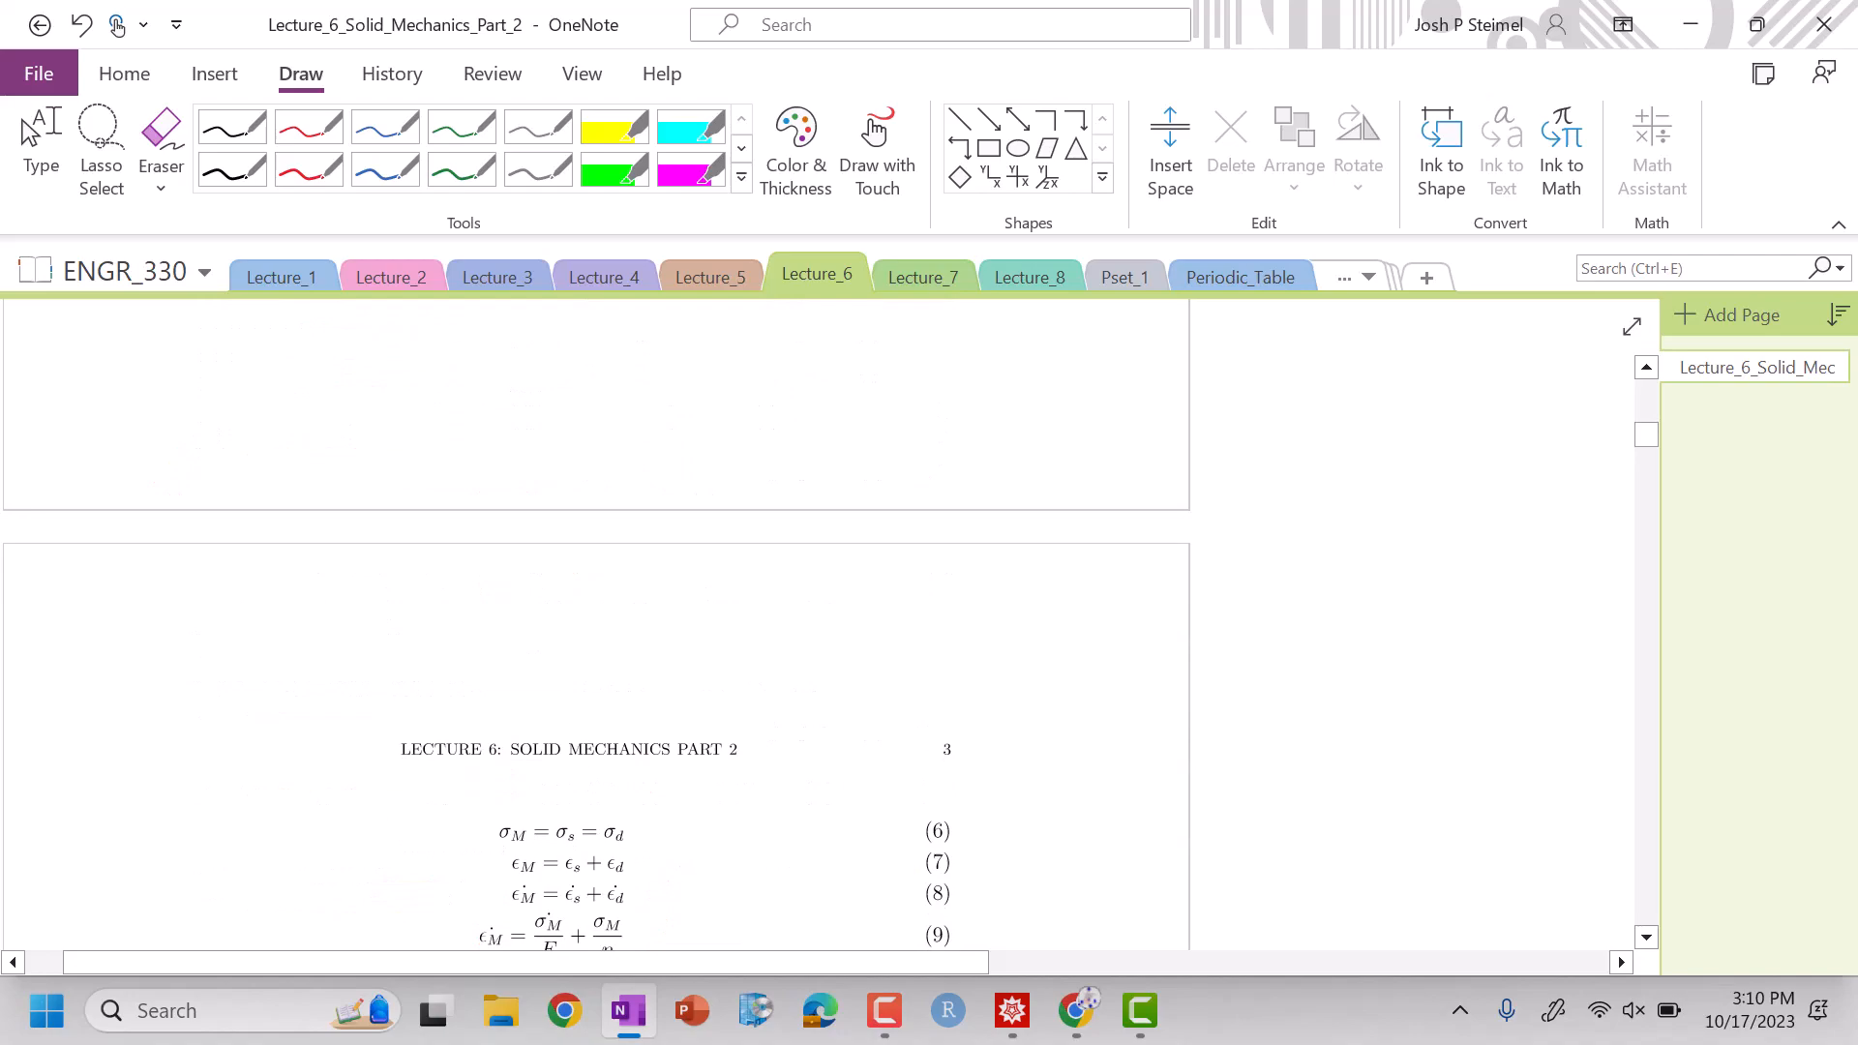
# - Write ε̇M = ε̇s + ε̇D = σ̇M/E + σM/η beside equations 6–9, erase wrong subscripts, and circle it
pyautogui.scroll(3)
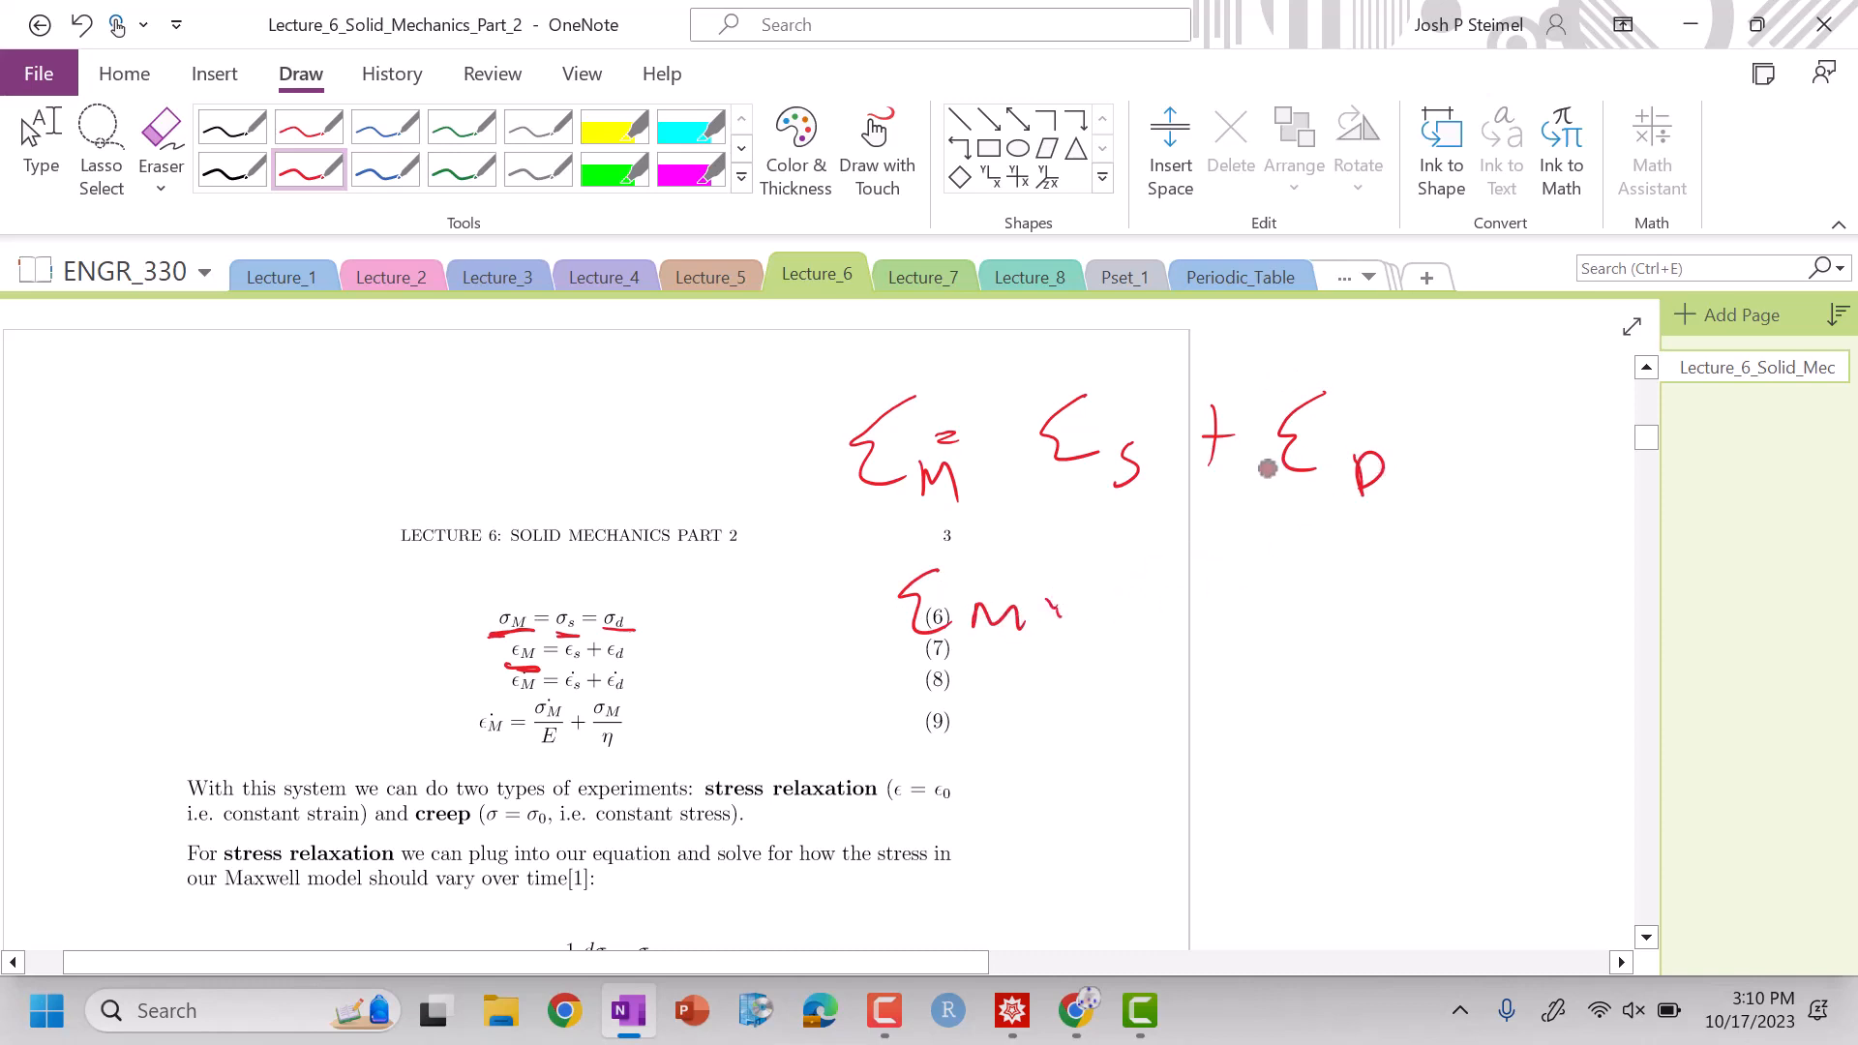
pyautogui.scroll(3)
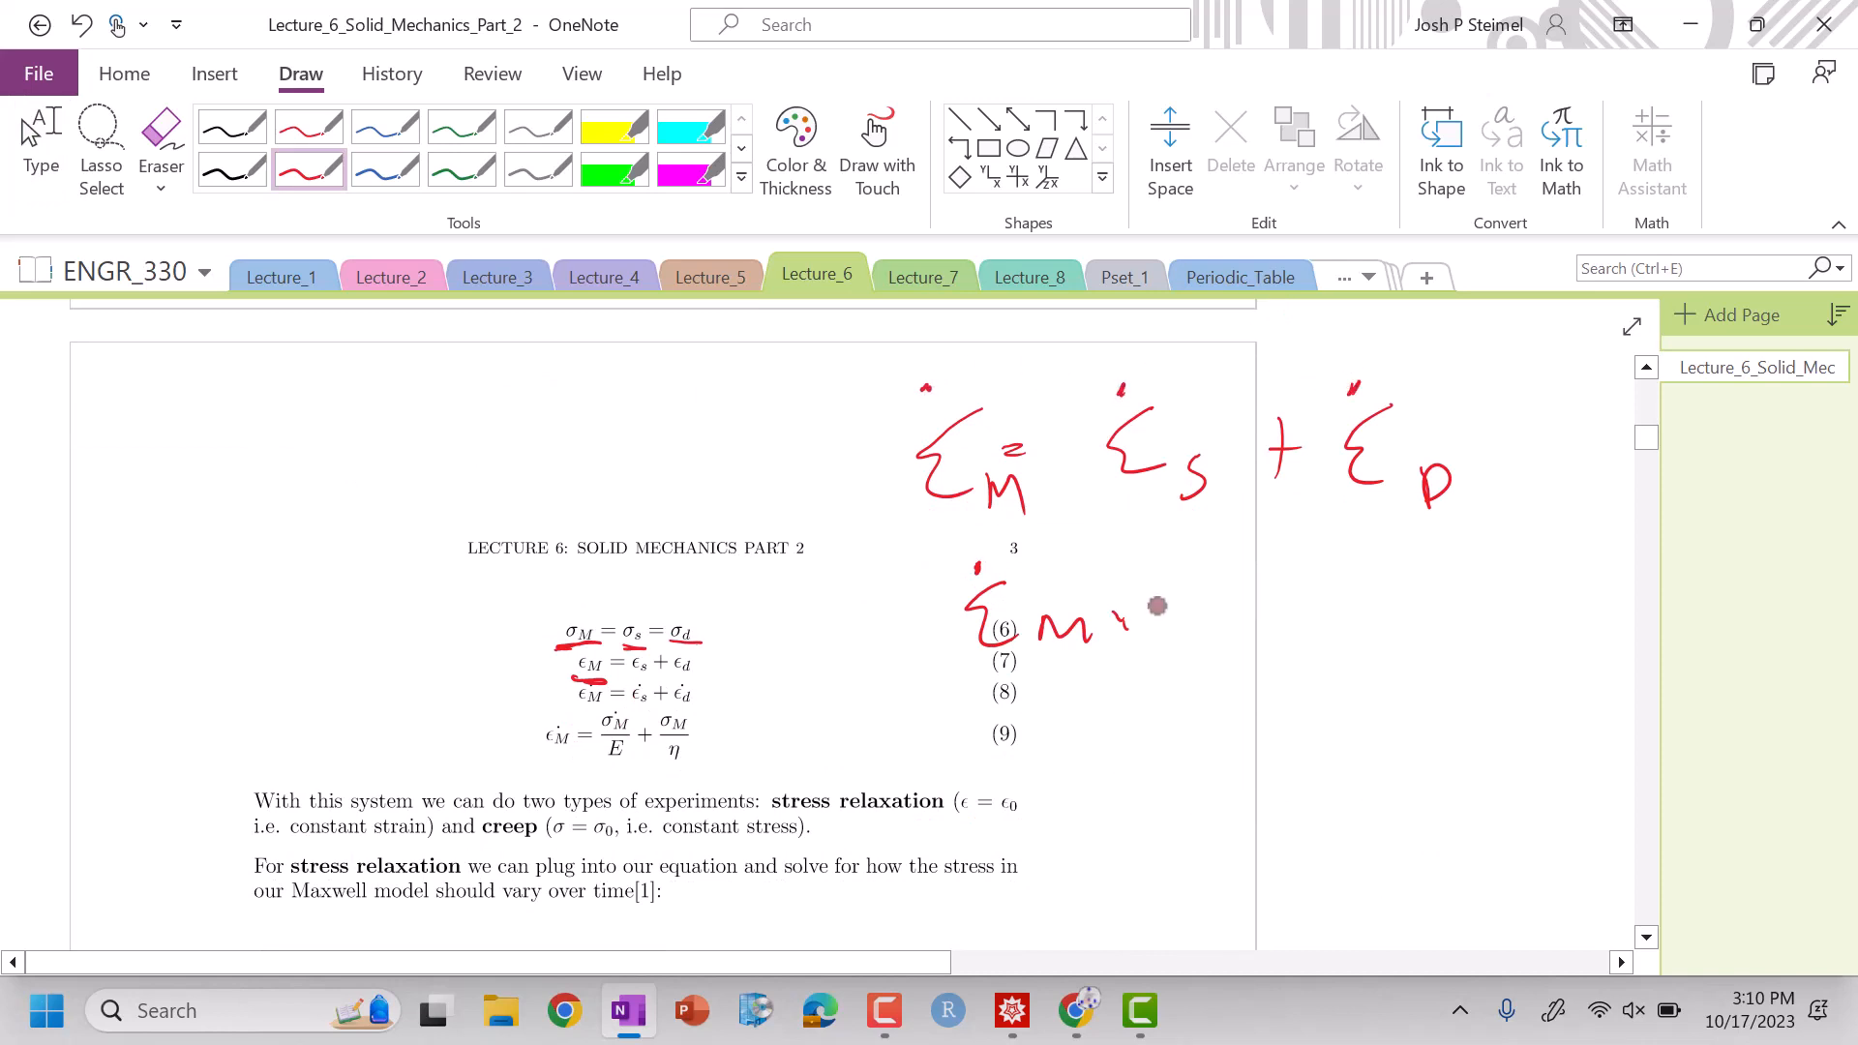
pyautogui.moveTo(1190, 606)
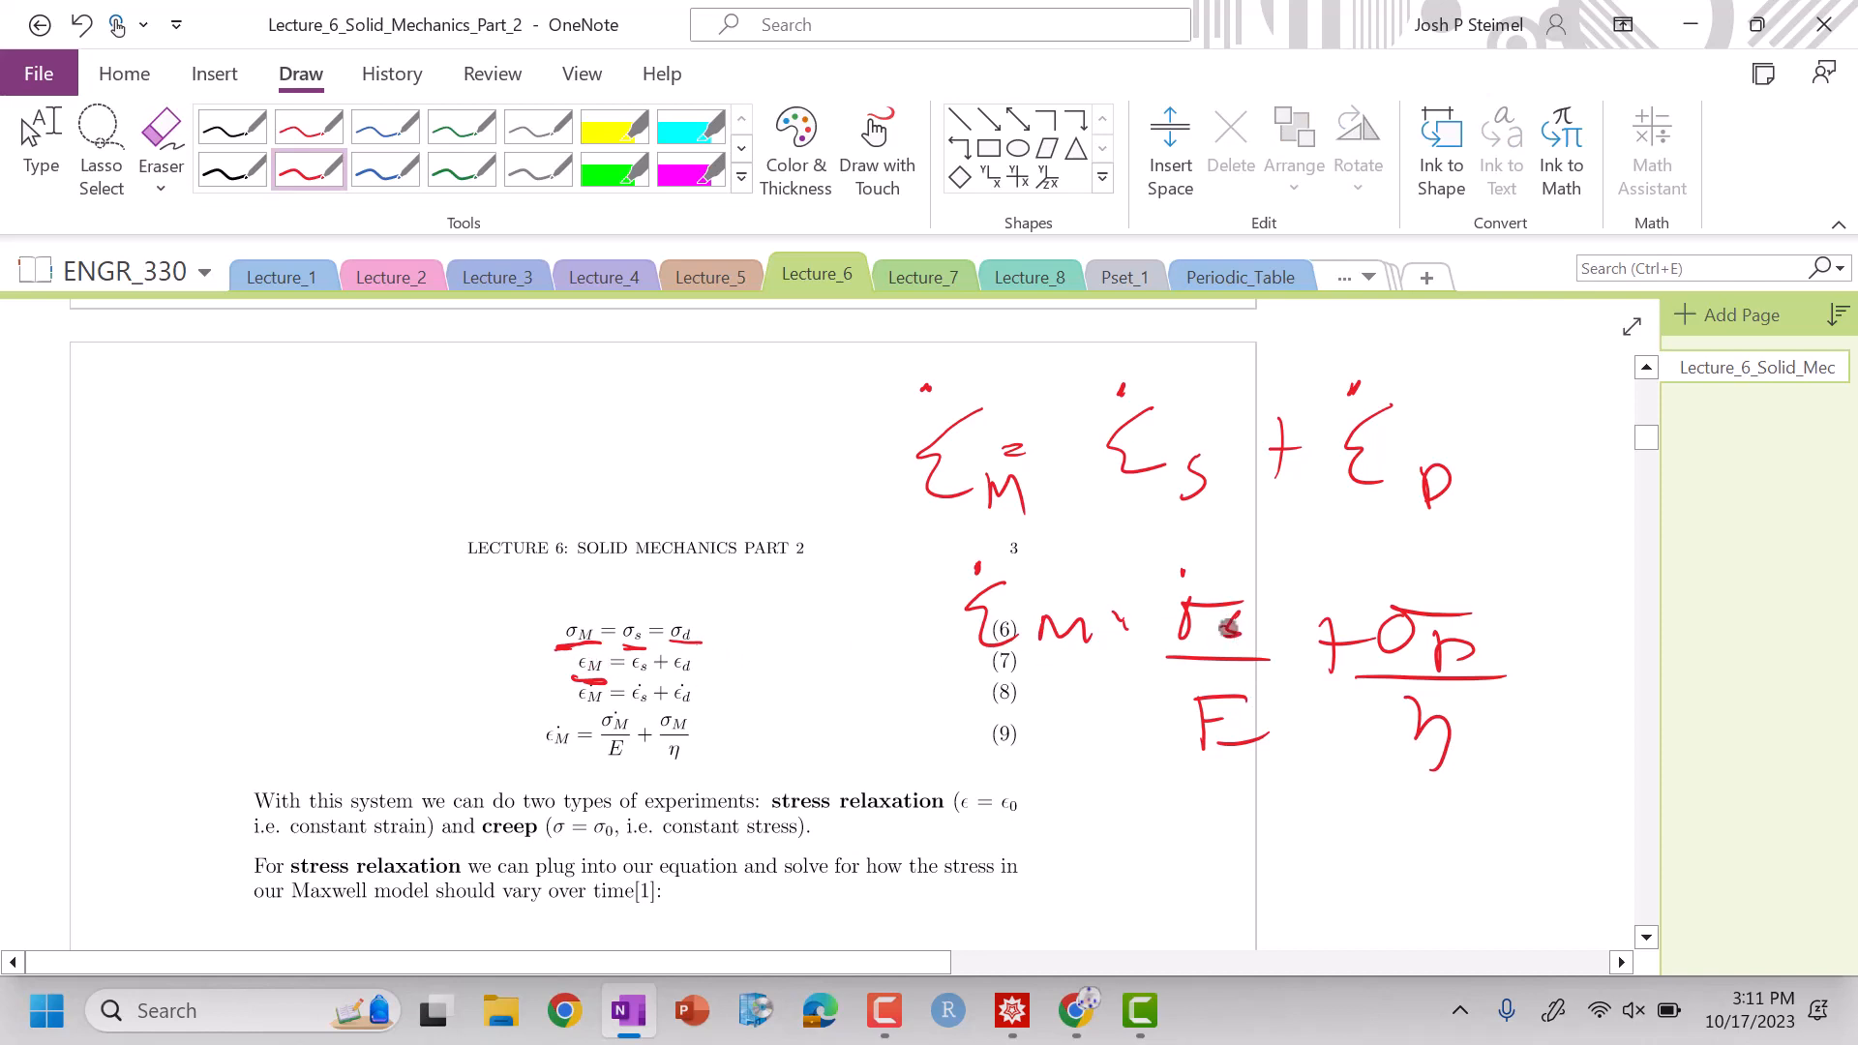
pyautogui.click(161, 135)
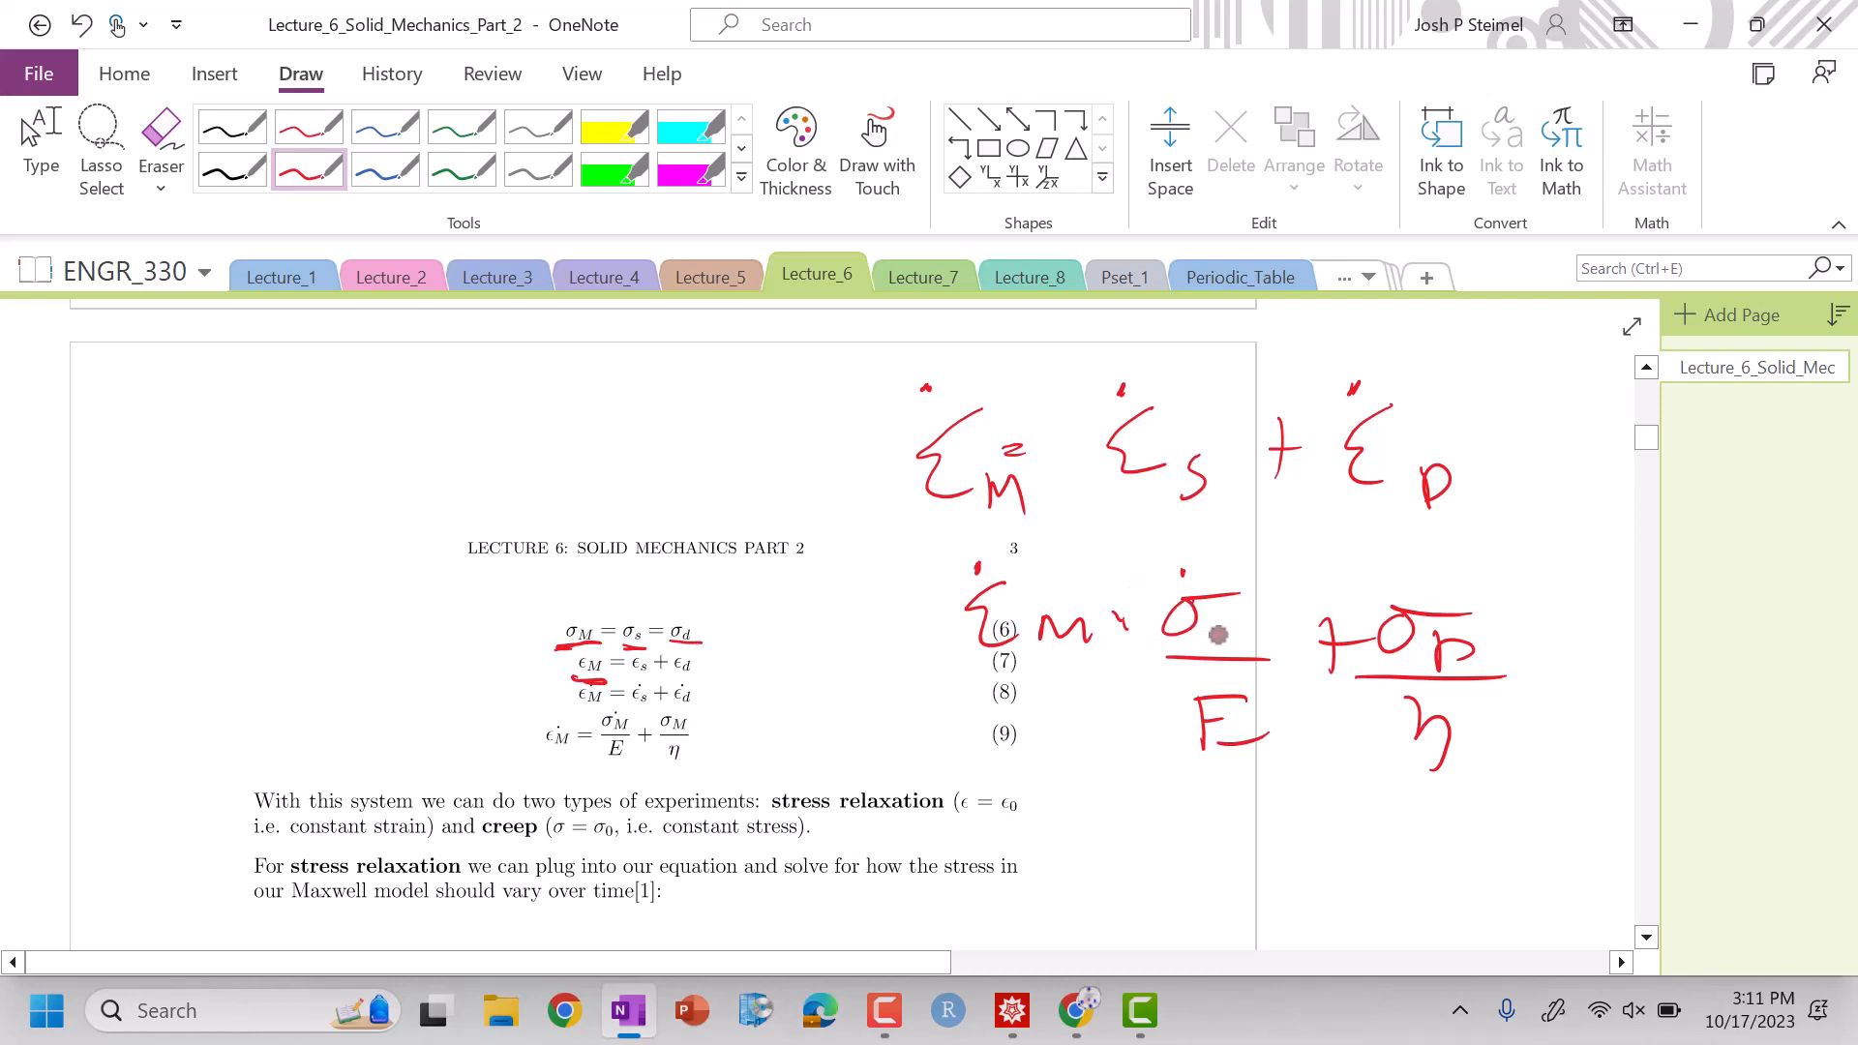
pyautogui.click(160, 141)
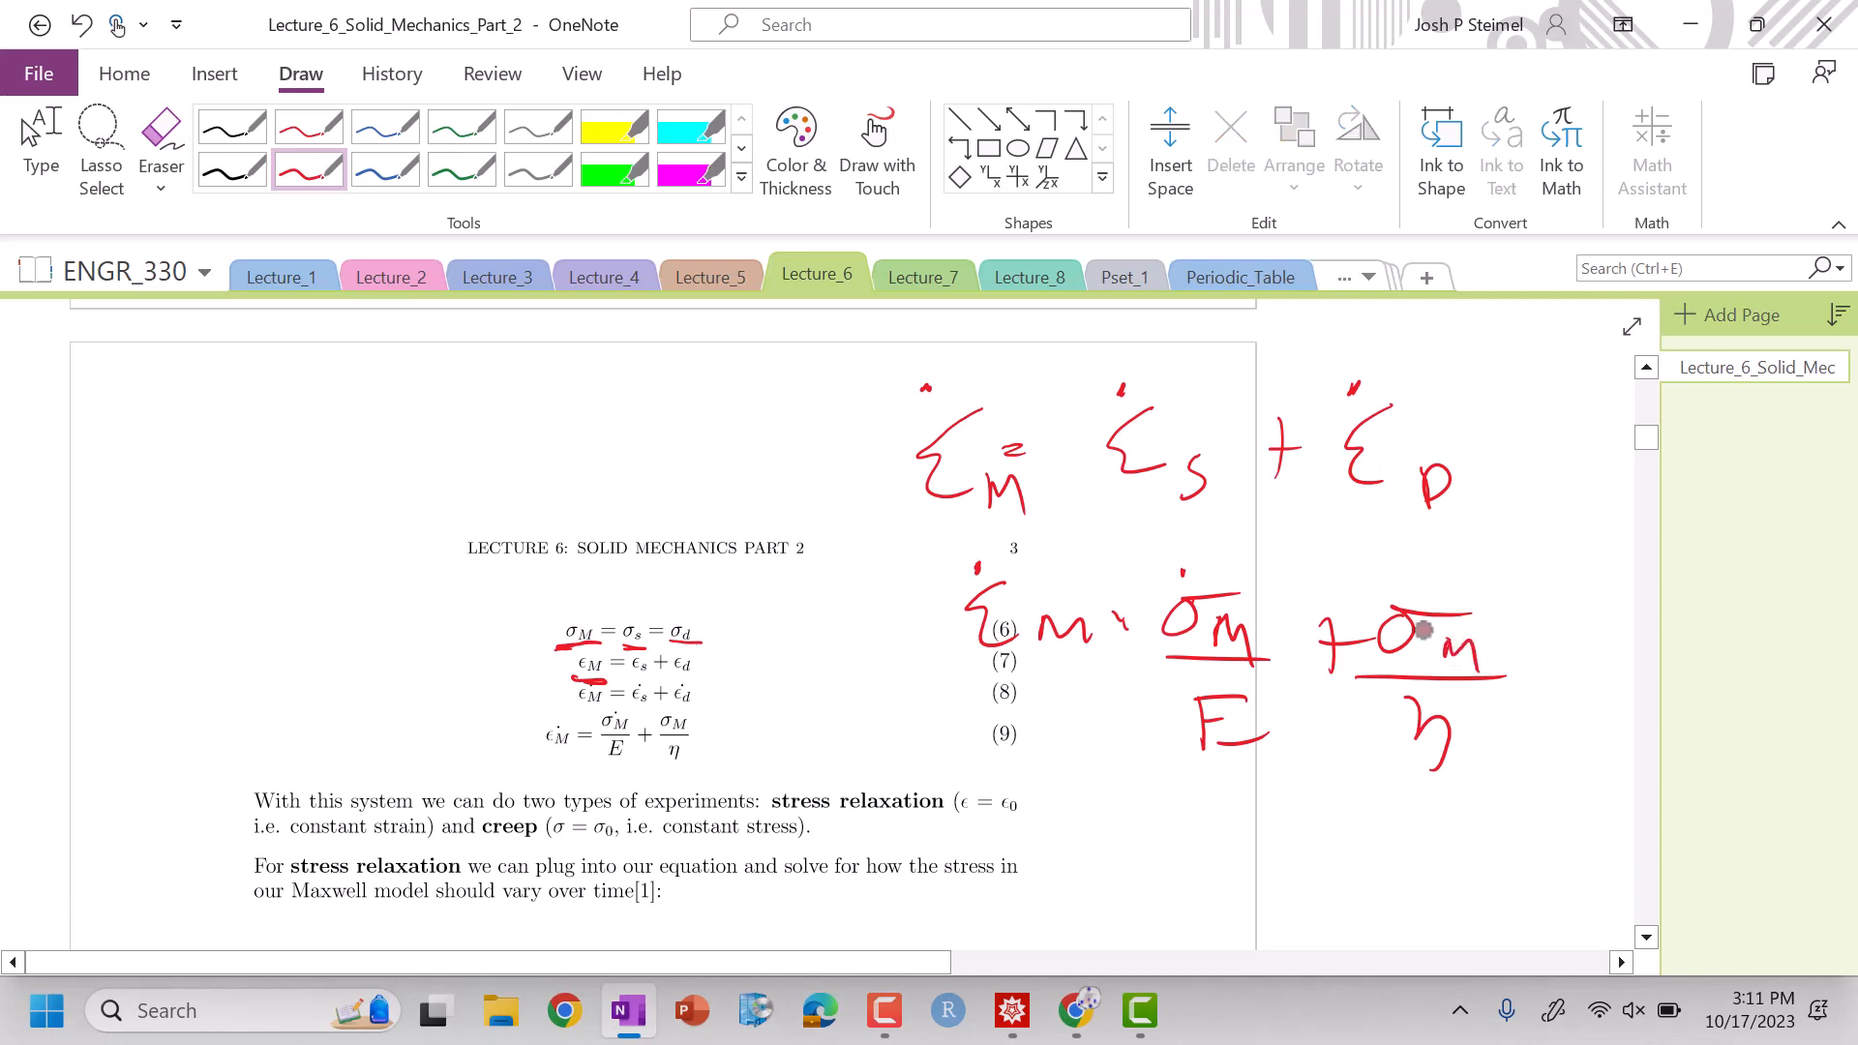
pyautogui.moveTo(1032, 664)
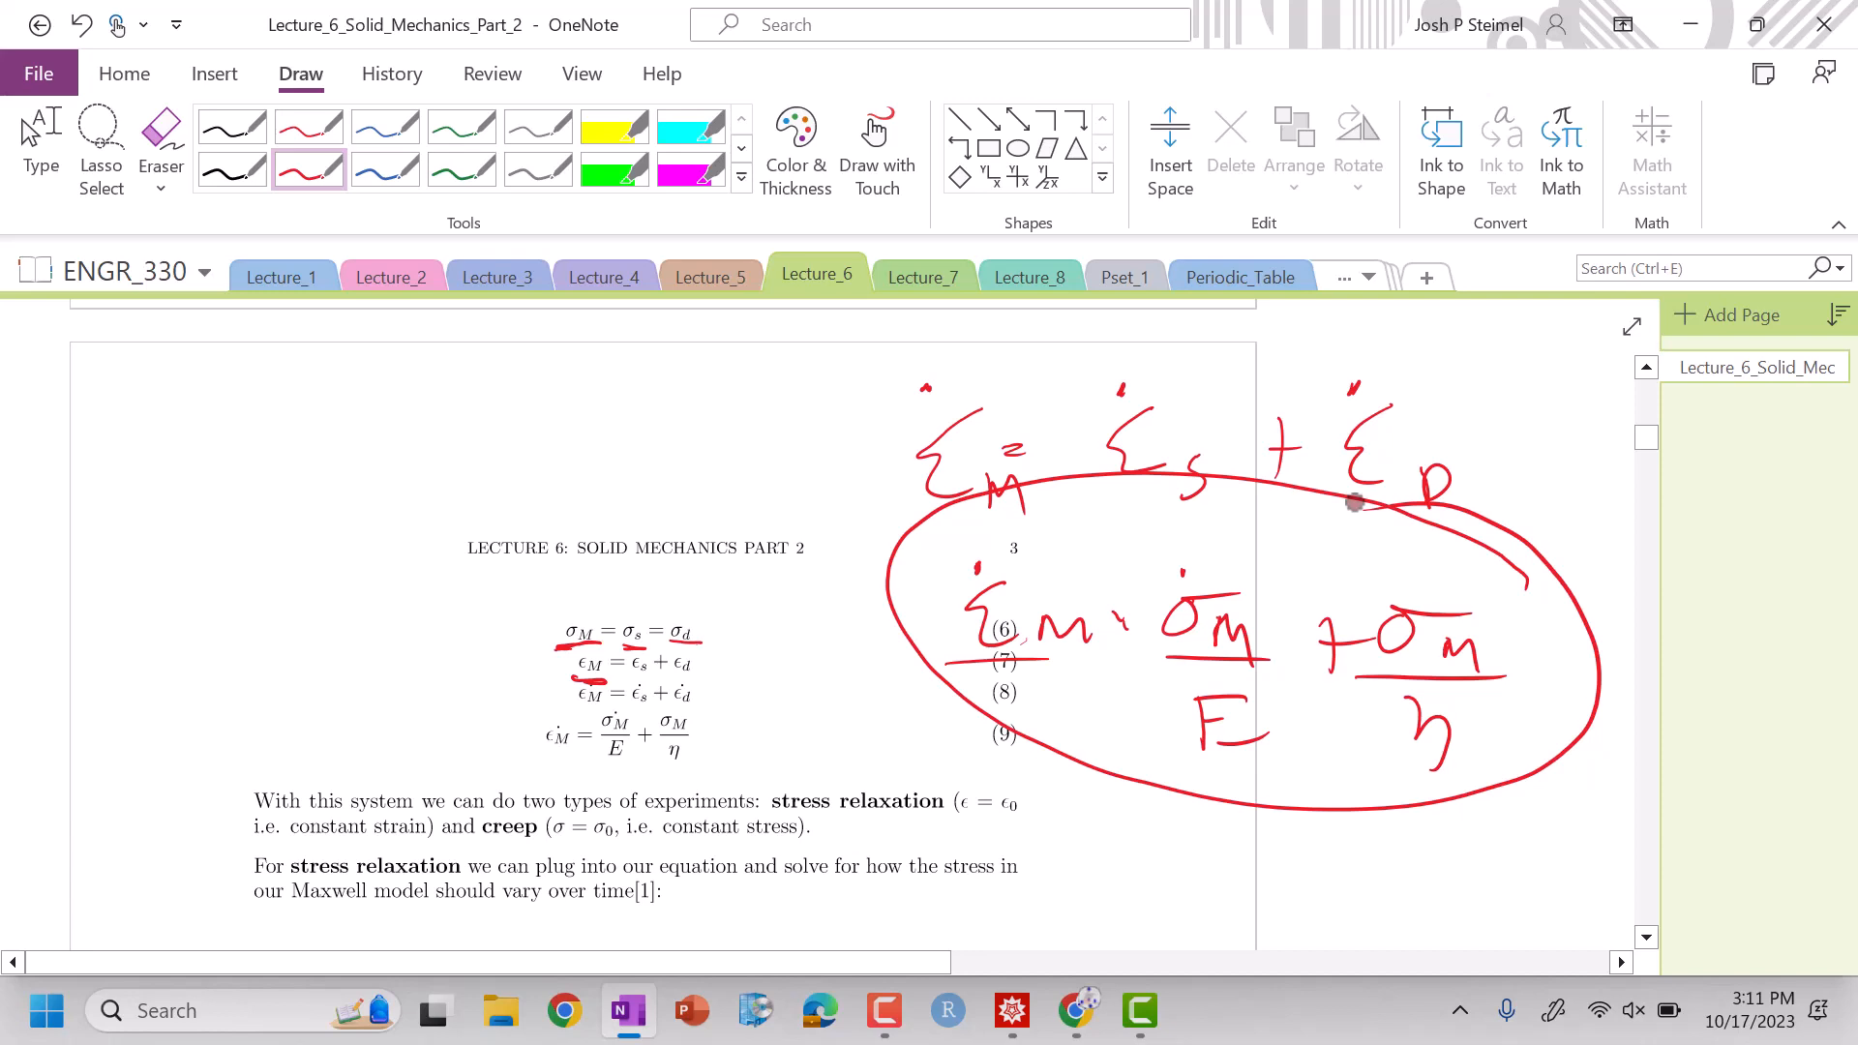
# - Circle 'stress relaxation', equation 13, τ=E/η and 'creep', box equation 16, sketch σ and ε vs t
pyautogui.scroll(-3)
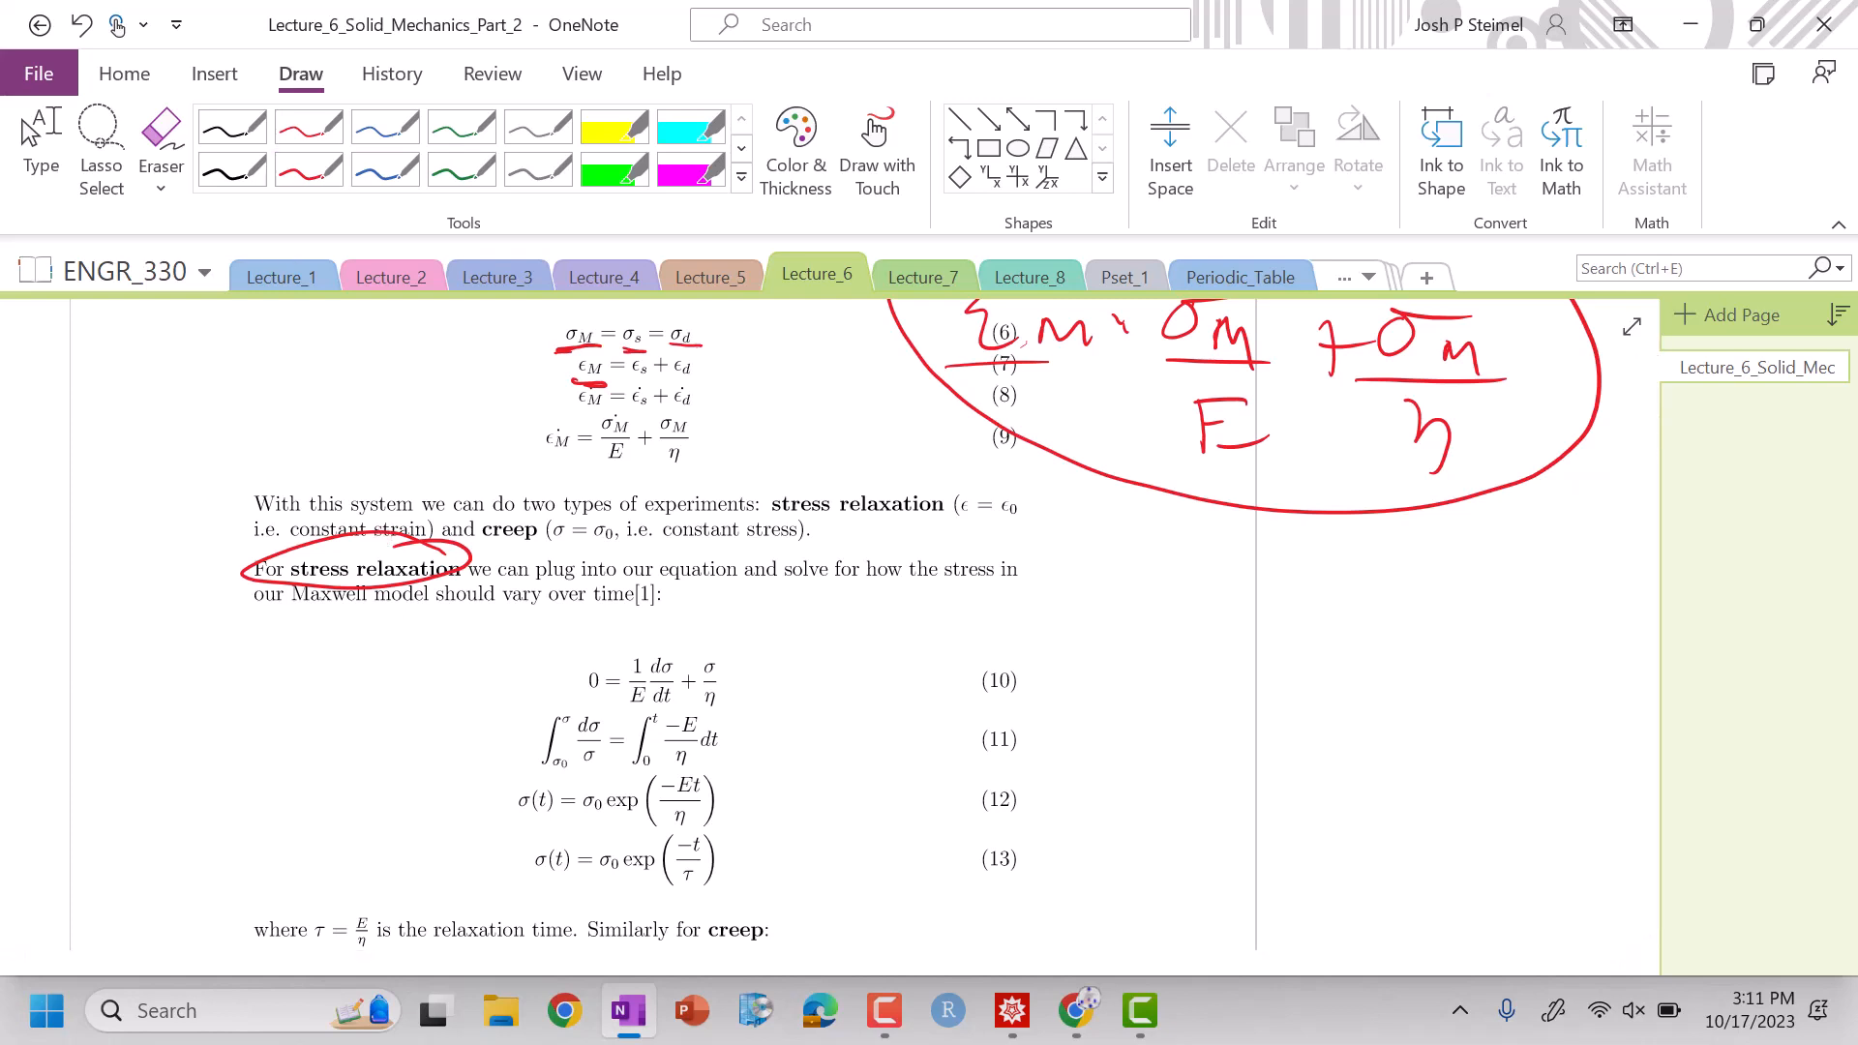
pyautogui.scroll(-3)
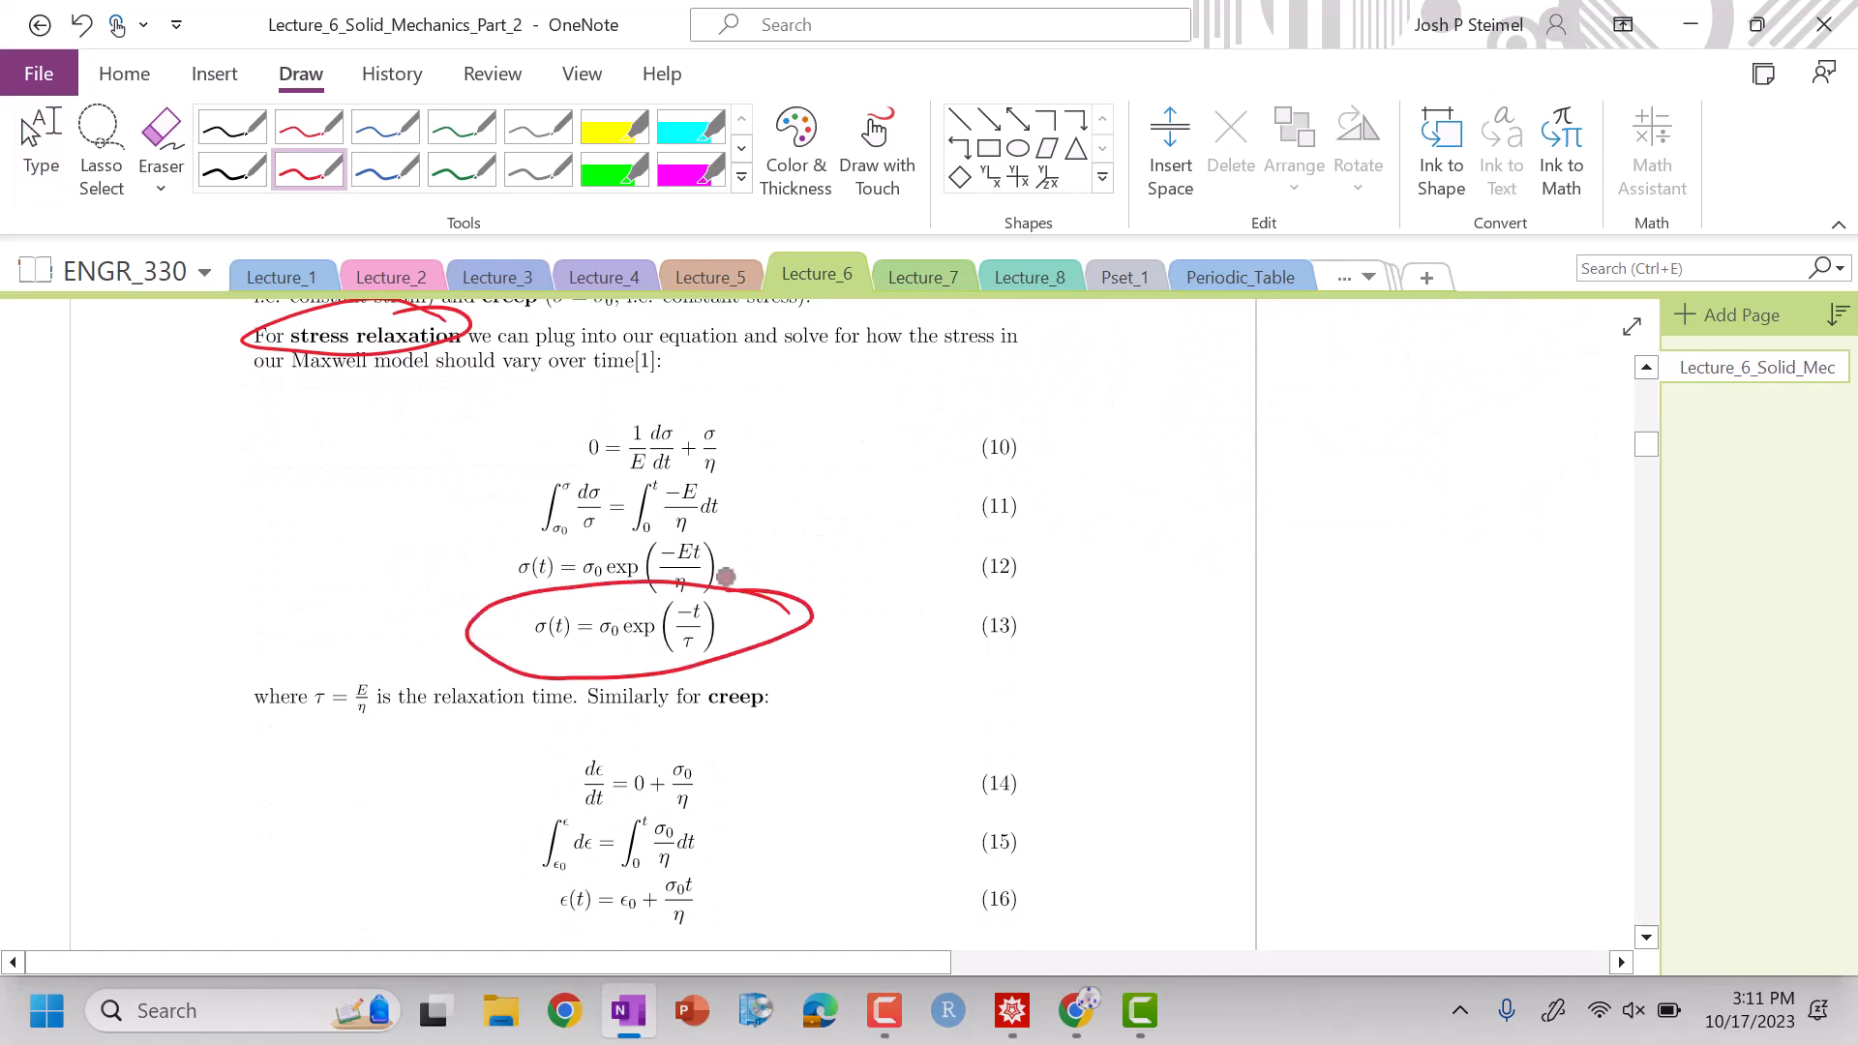
pyautogui.moveTo(1163, 567)
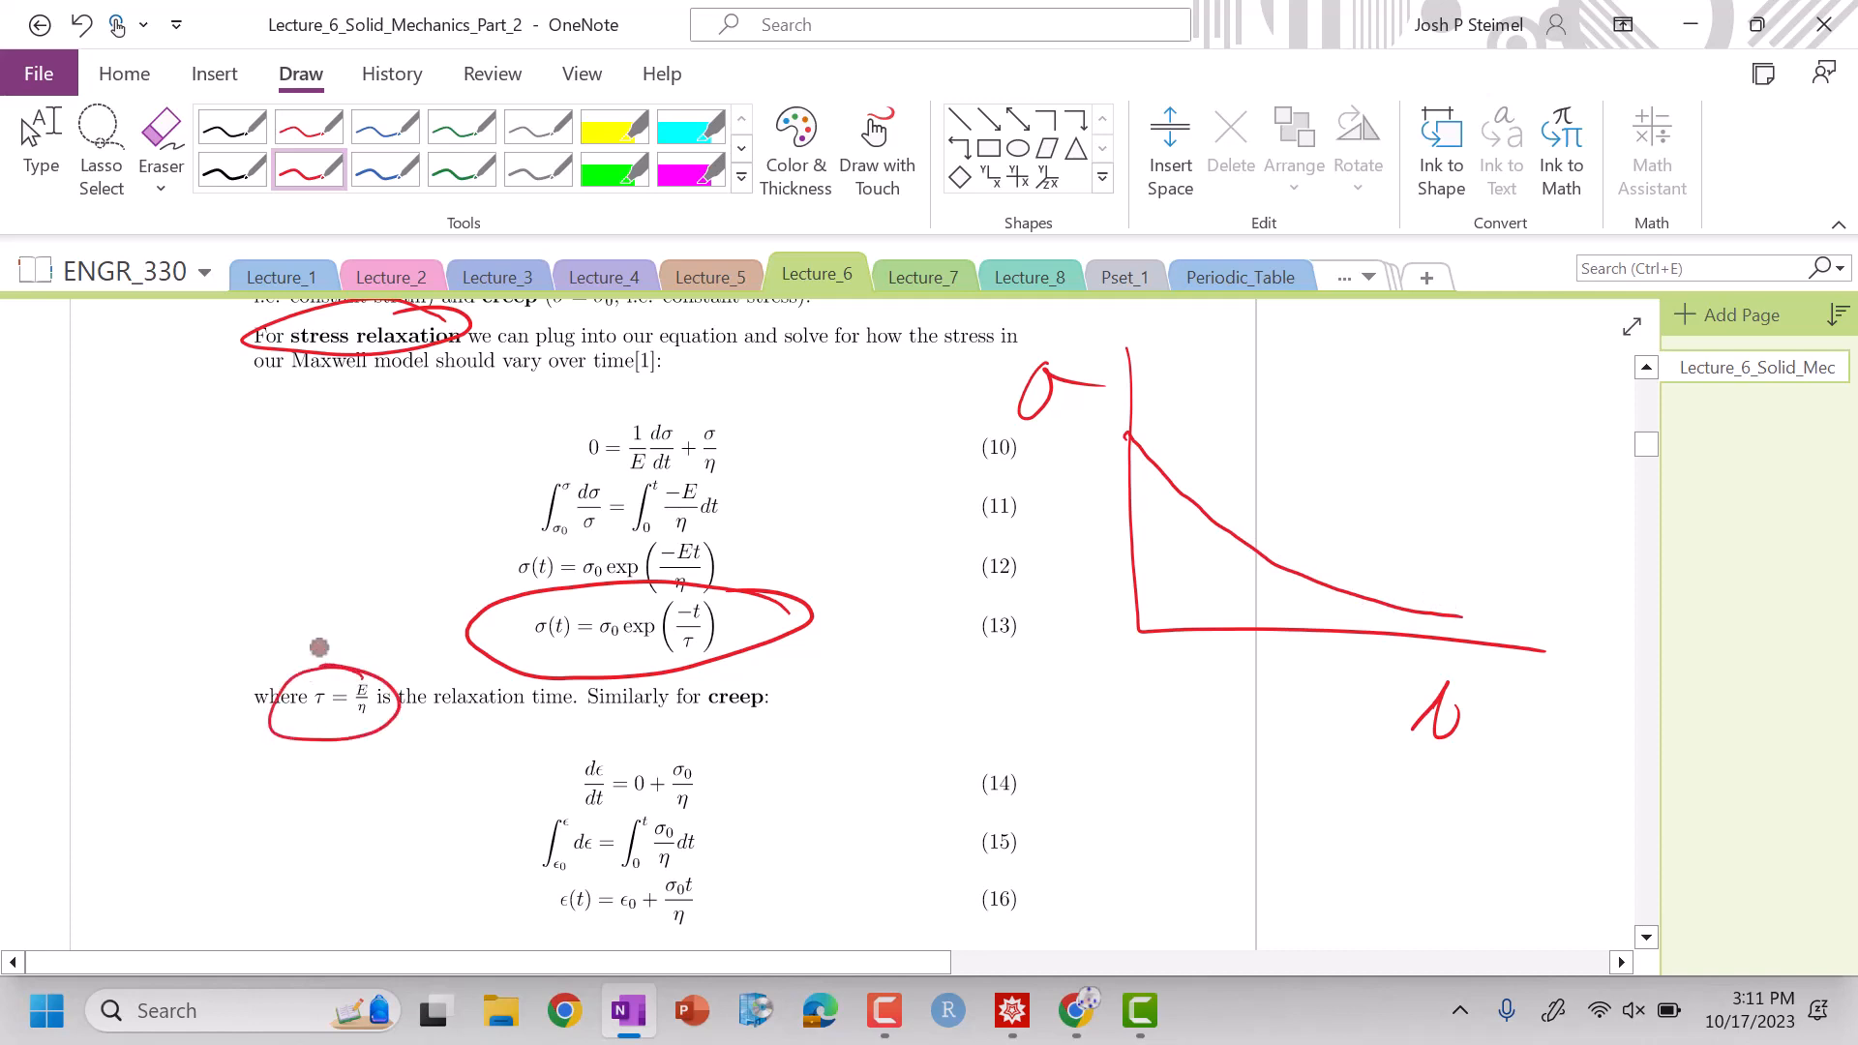
pyautogui.scroll(-3)
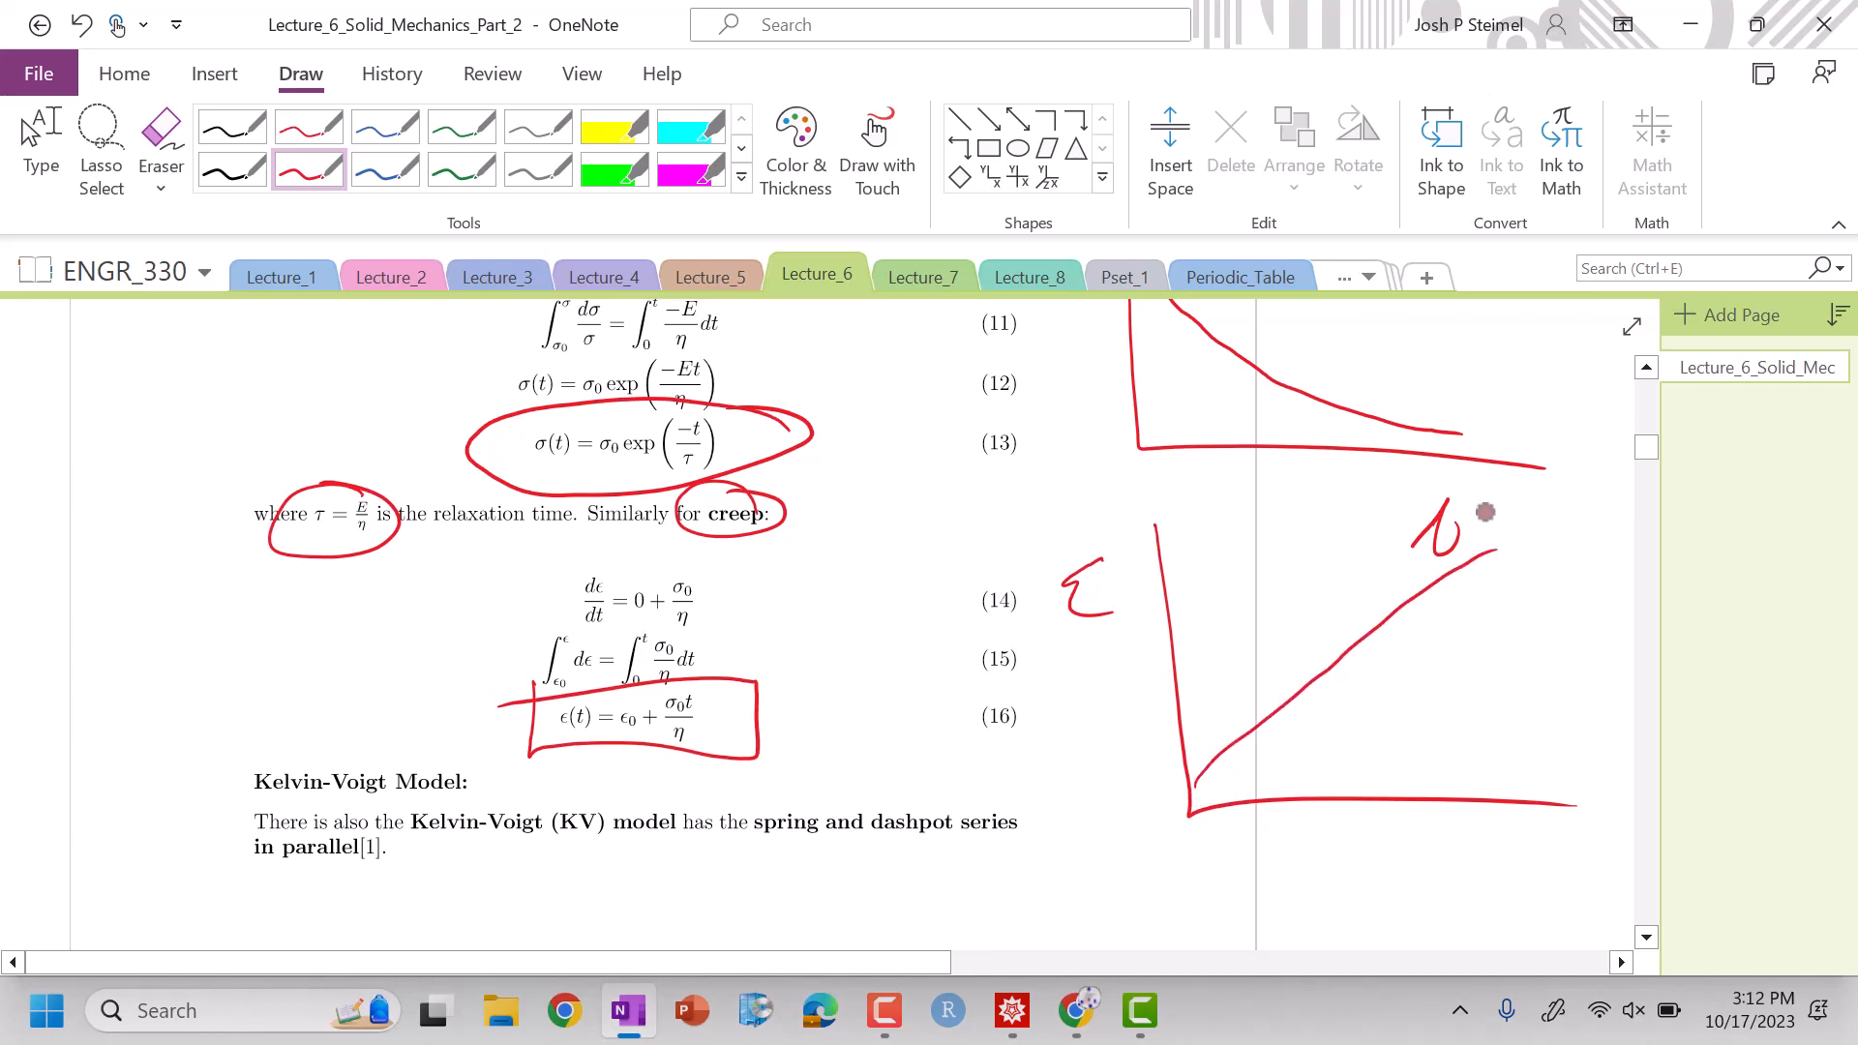
pyautogui.scroll(-3)
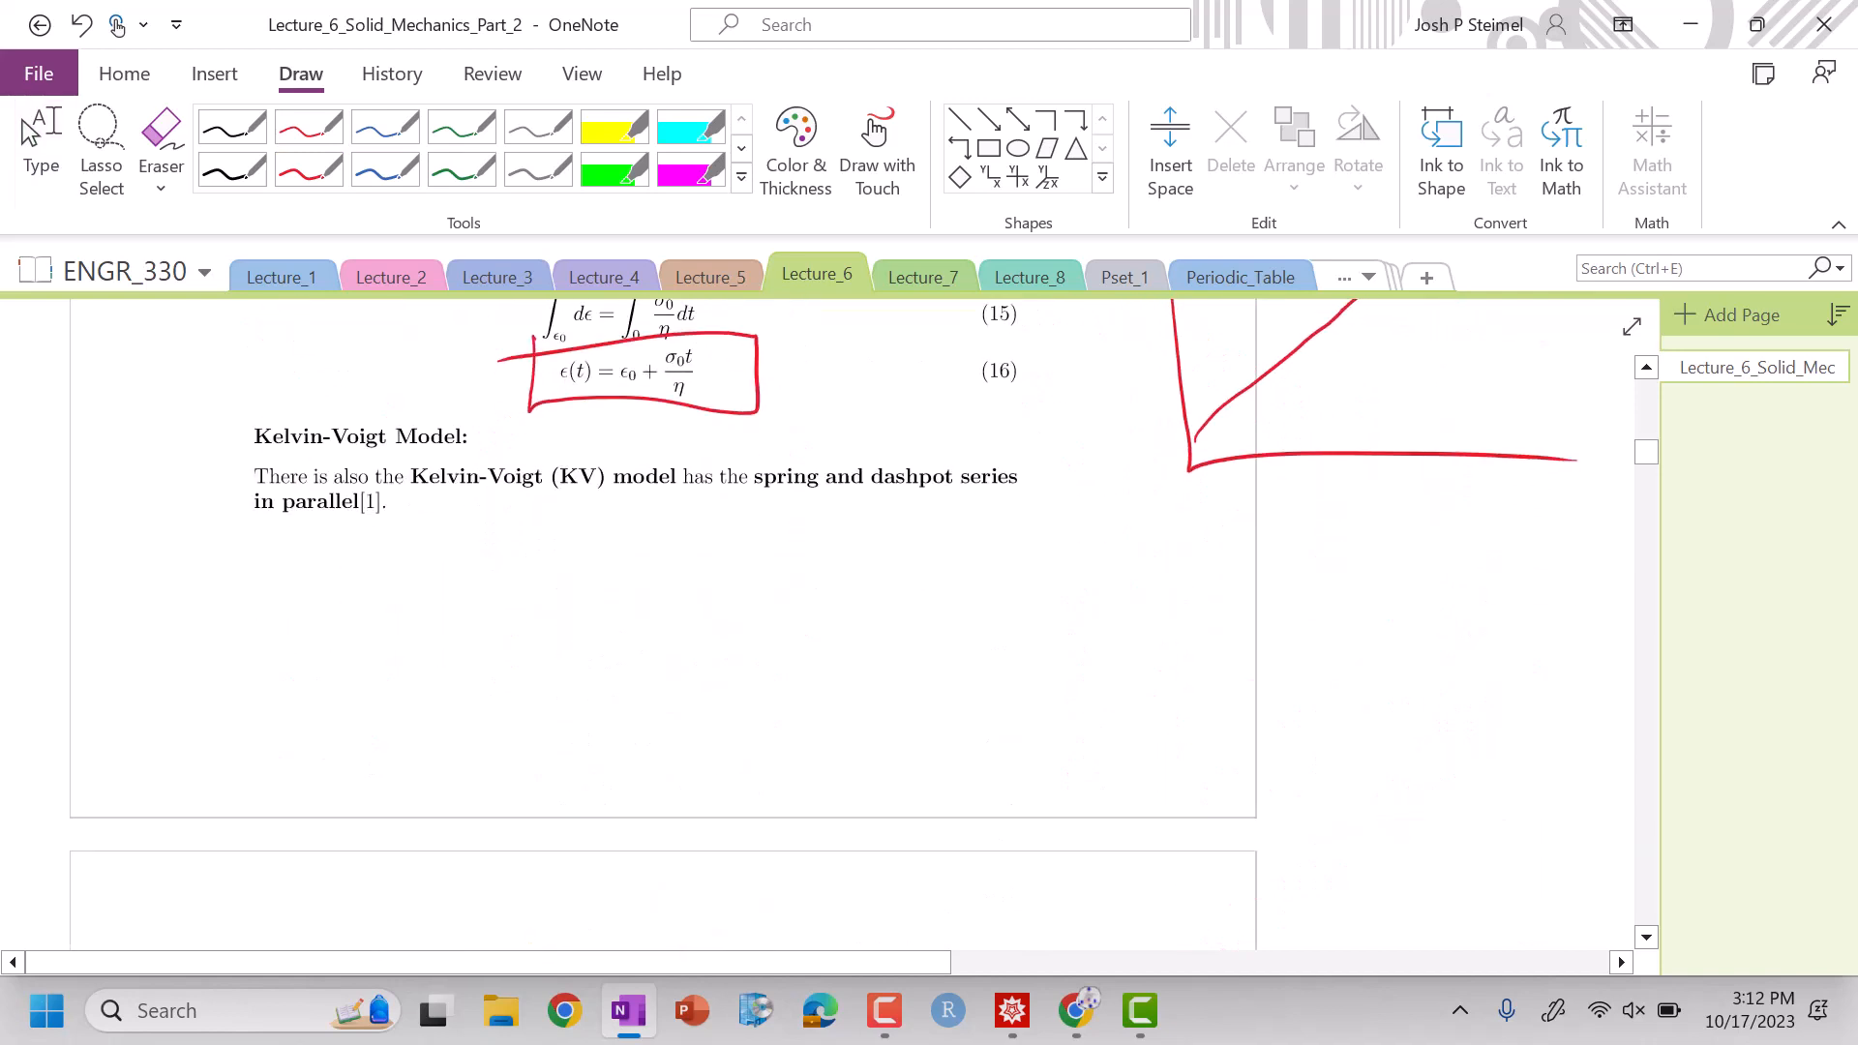
pyautogui.scroll(3)
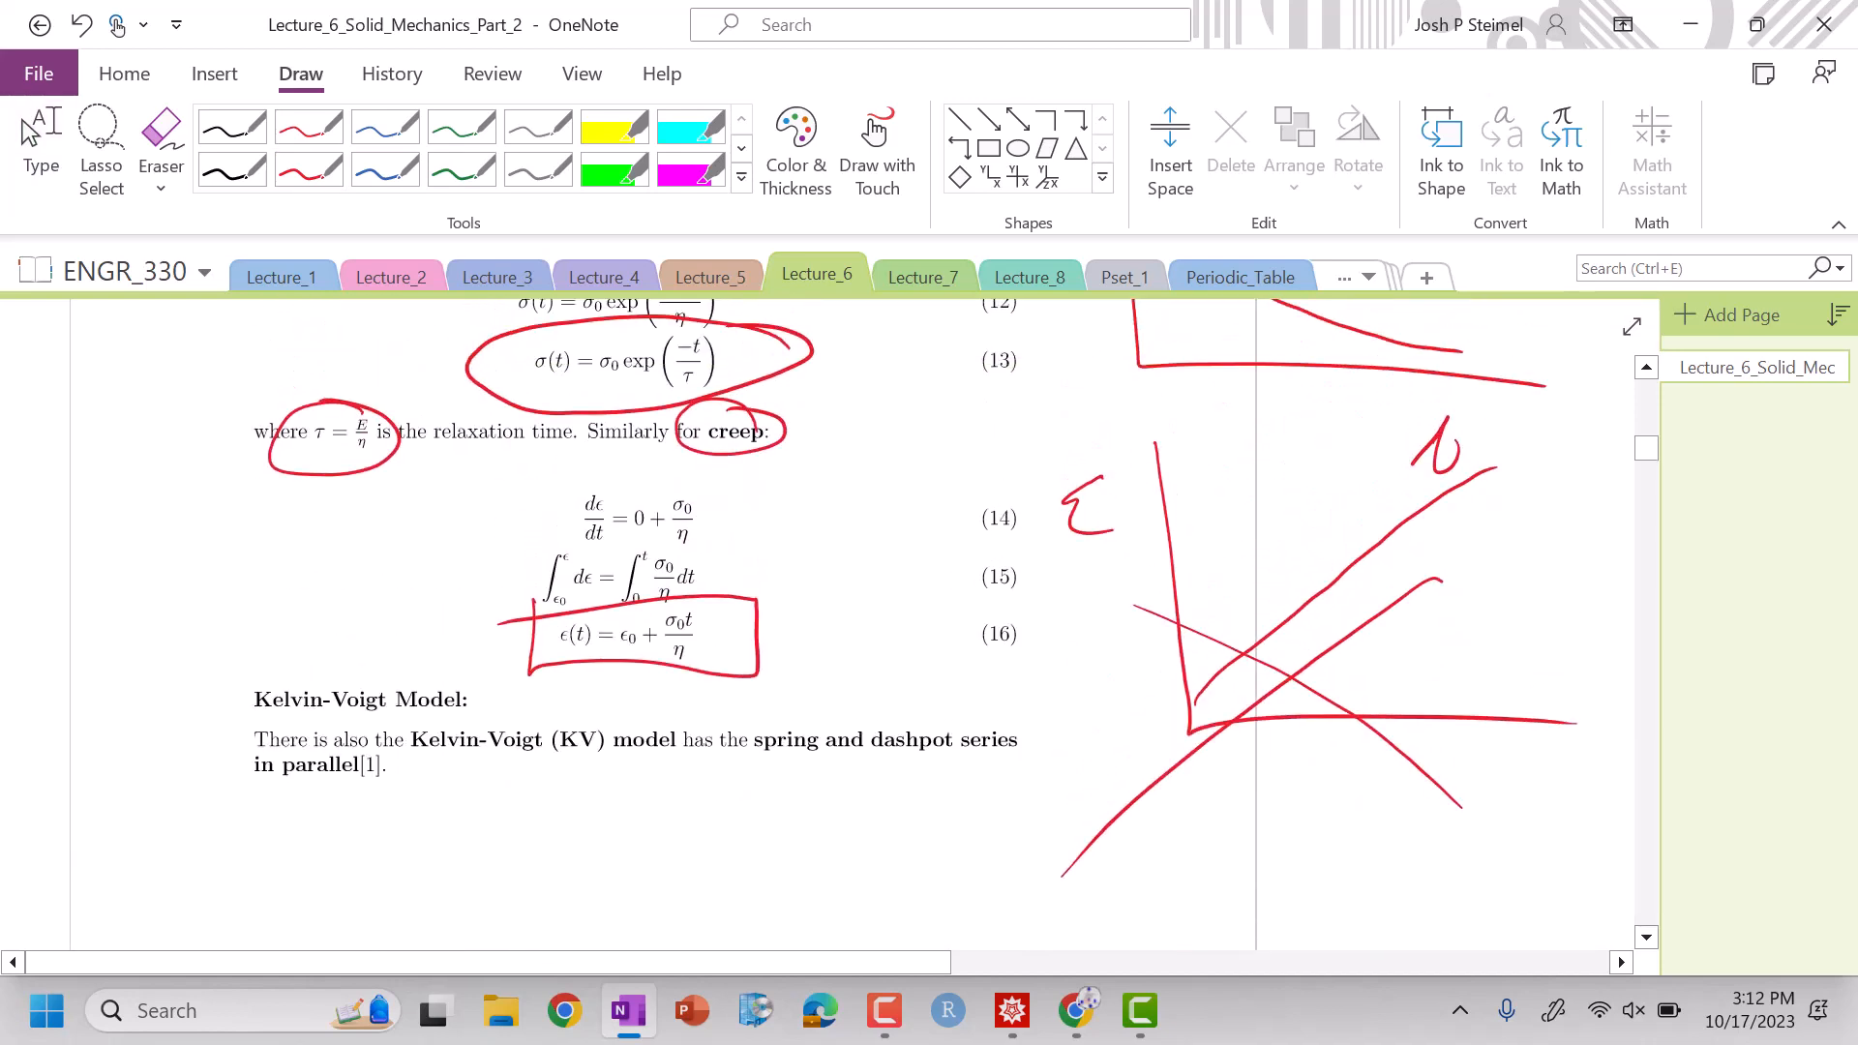
# - Write σd = η ε̇d by equation 5, mark equations 18–22, and sketch Kelvin-Voigt σ and ε vs t graphs
pyautogui.scroll(-3)
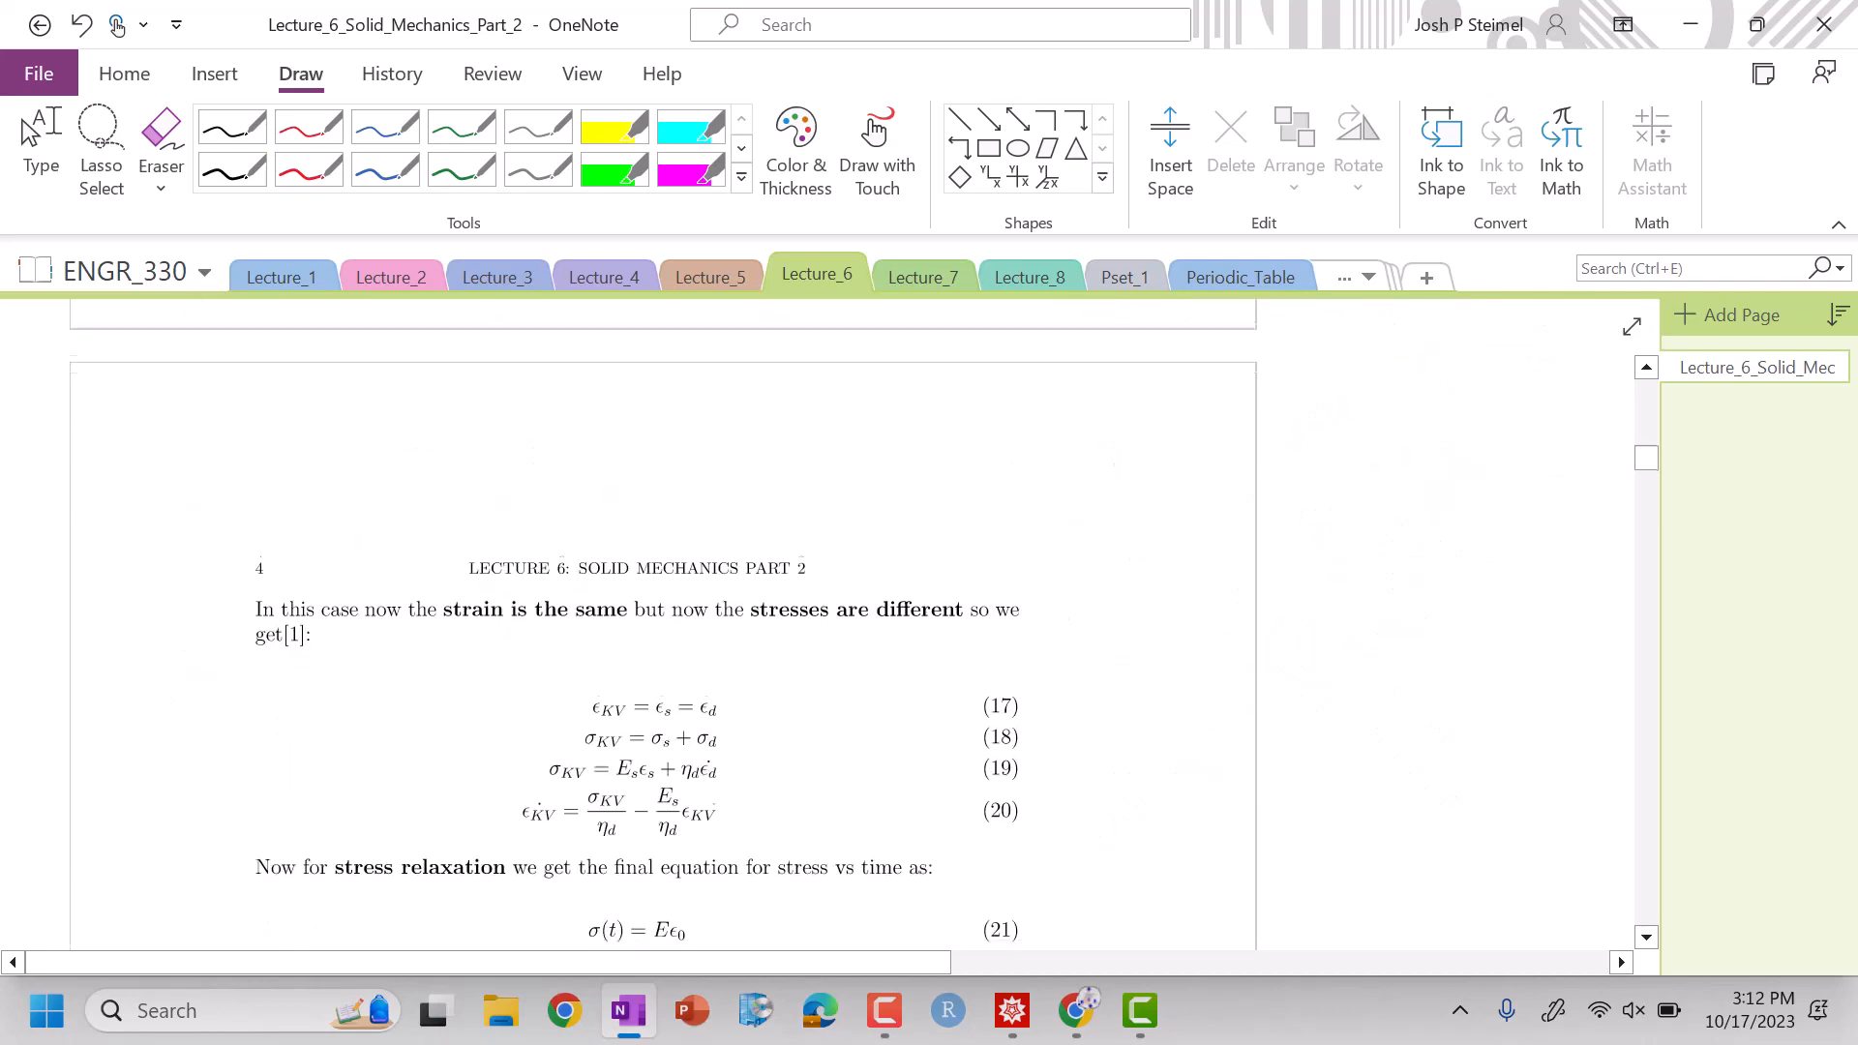
pyautogui.scroll(3)
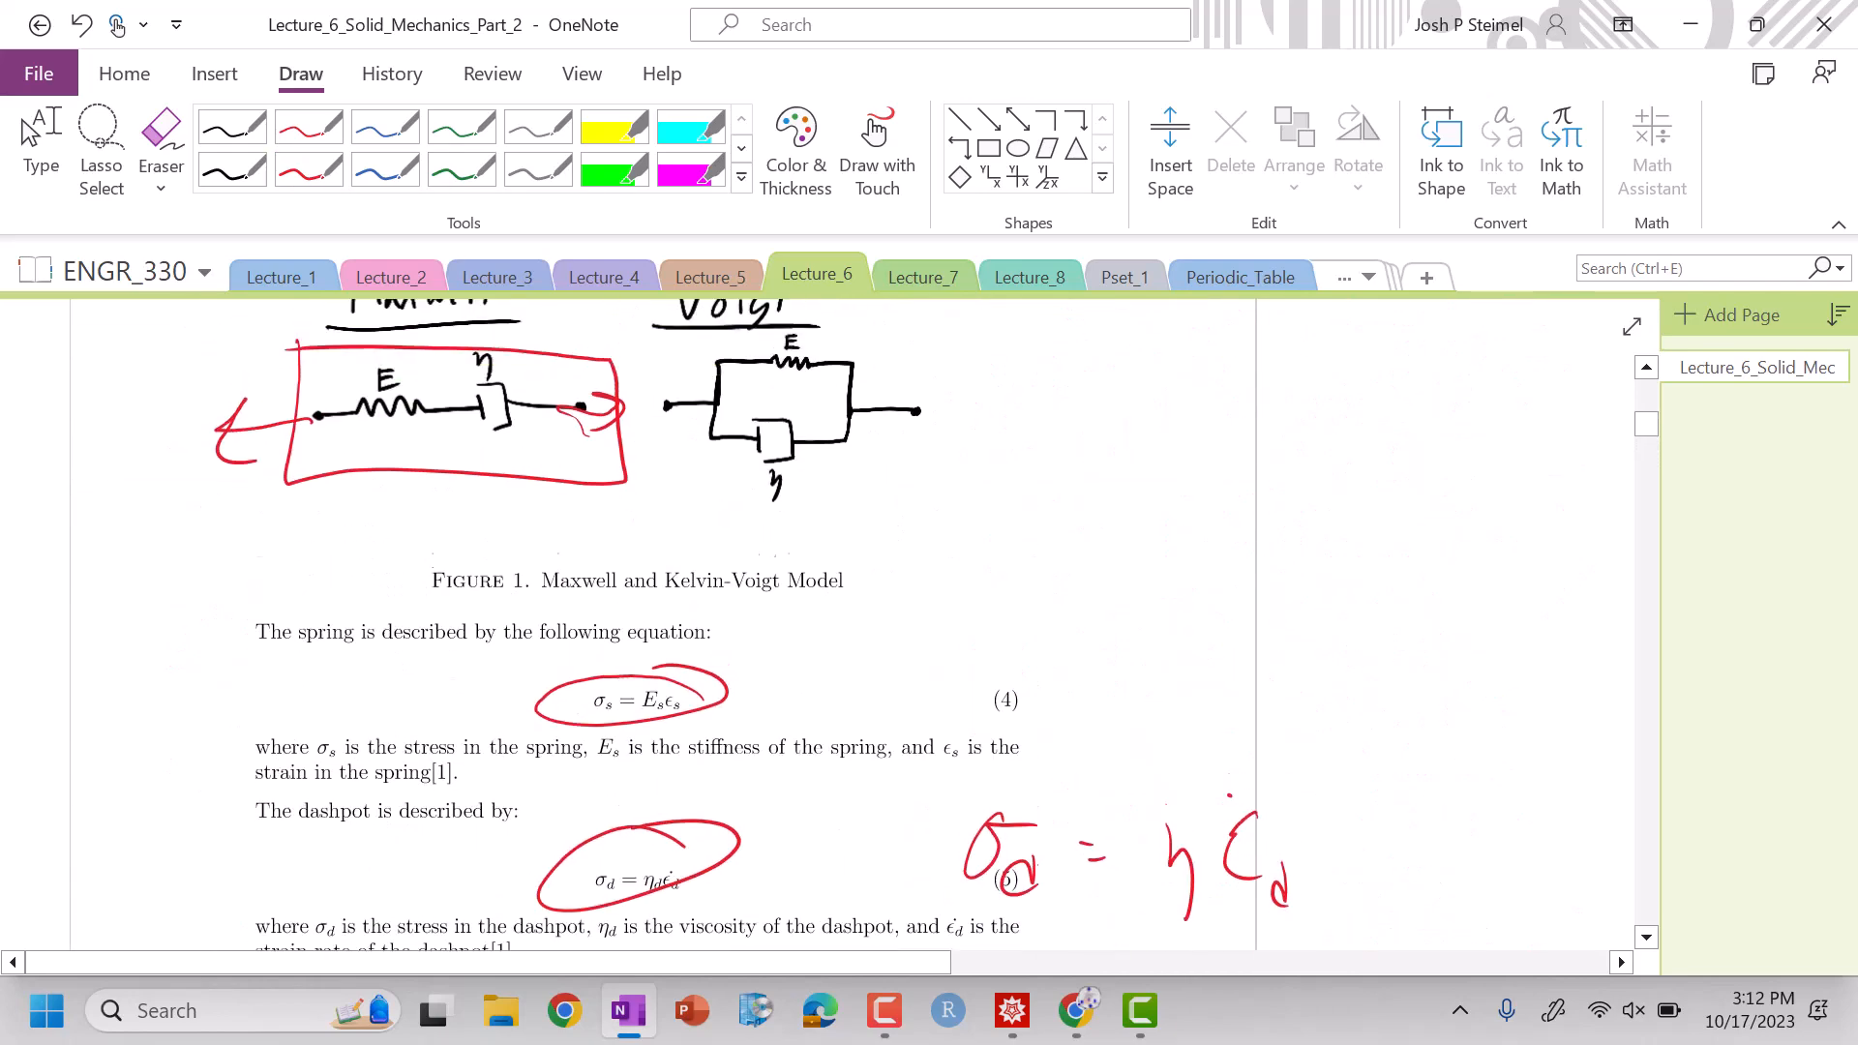
pyautogui.scroll(3)
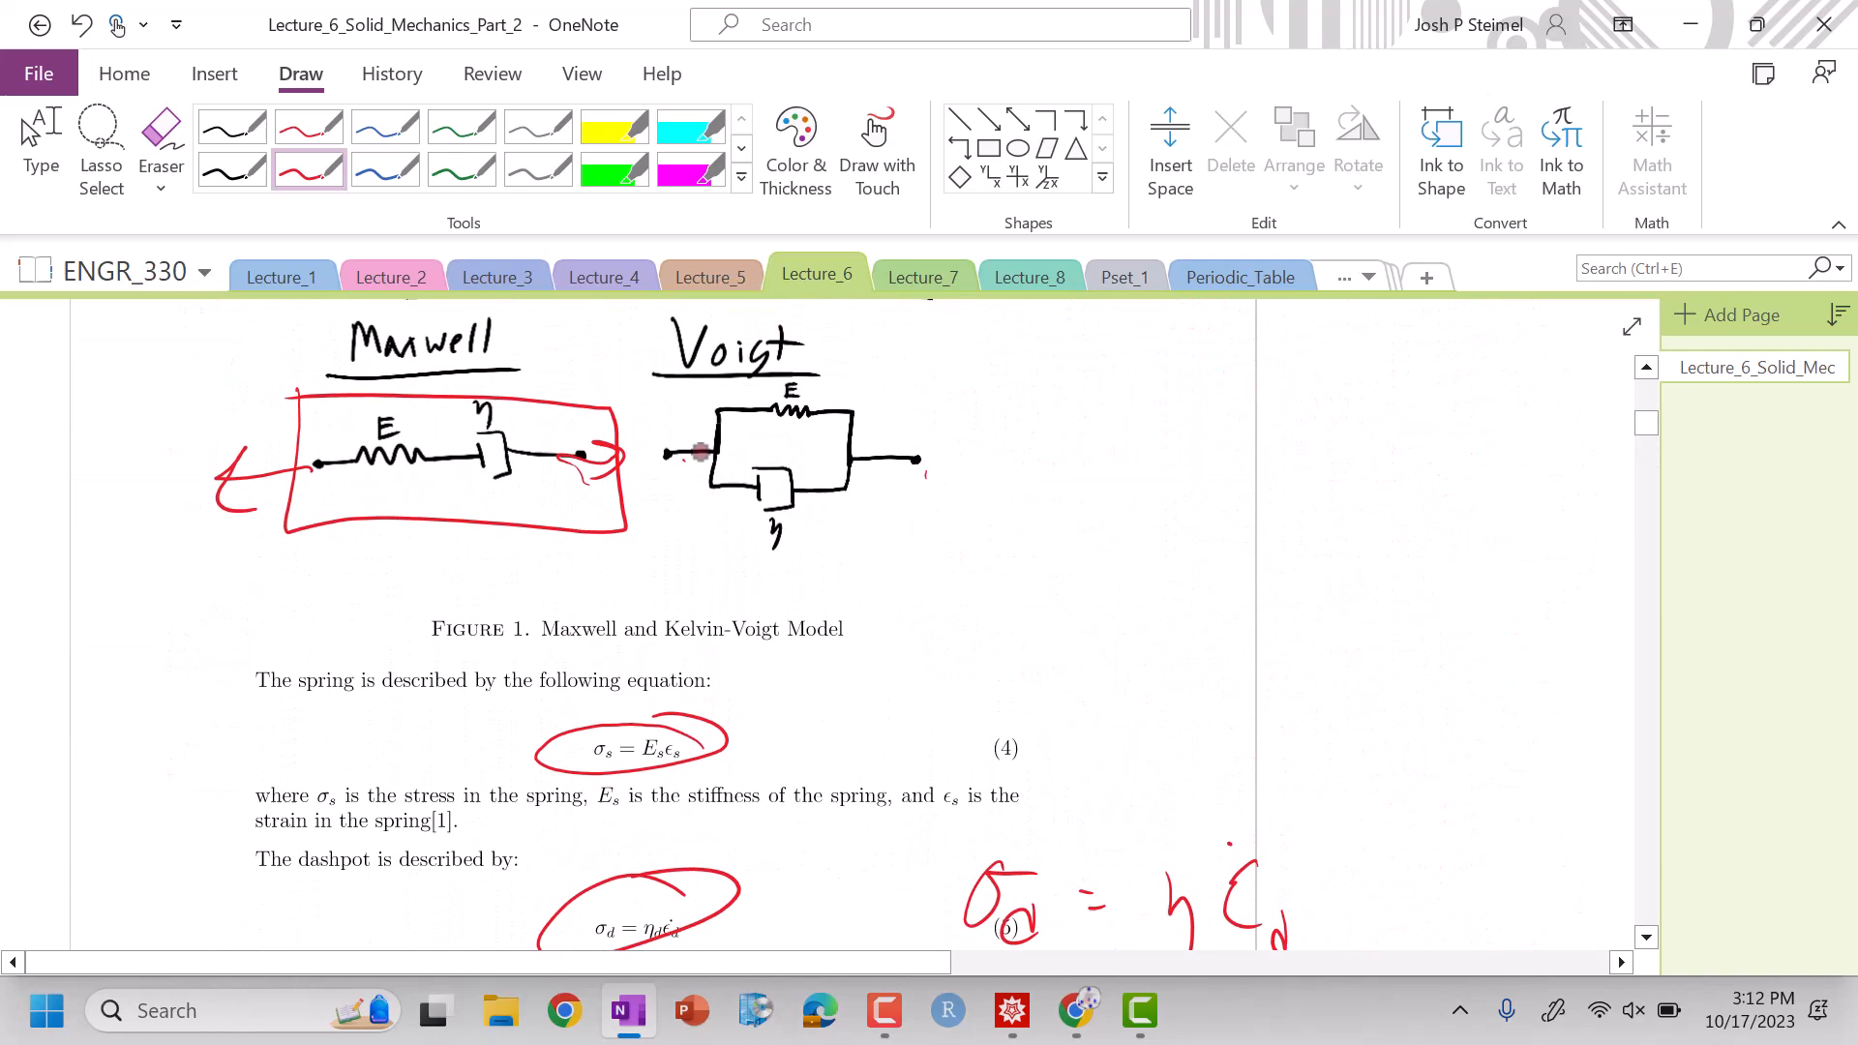
pyautogui.scroll(-3)
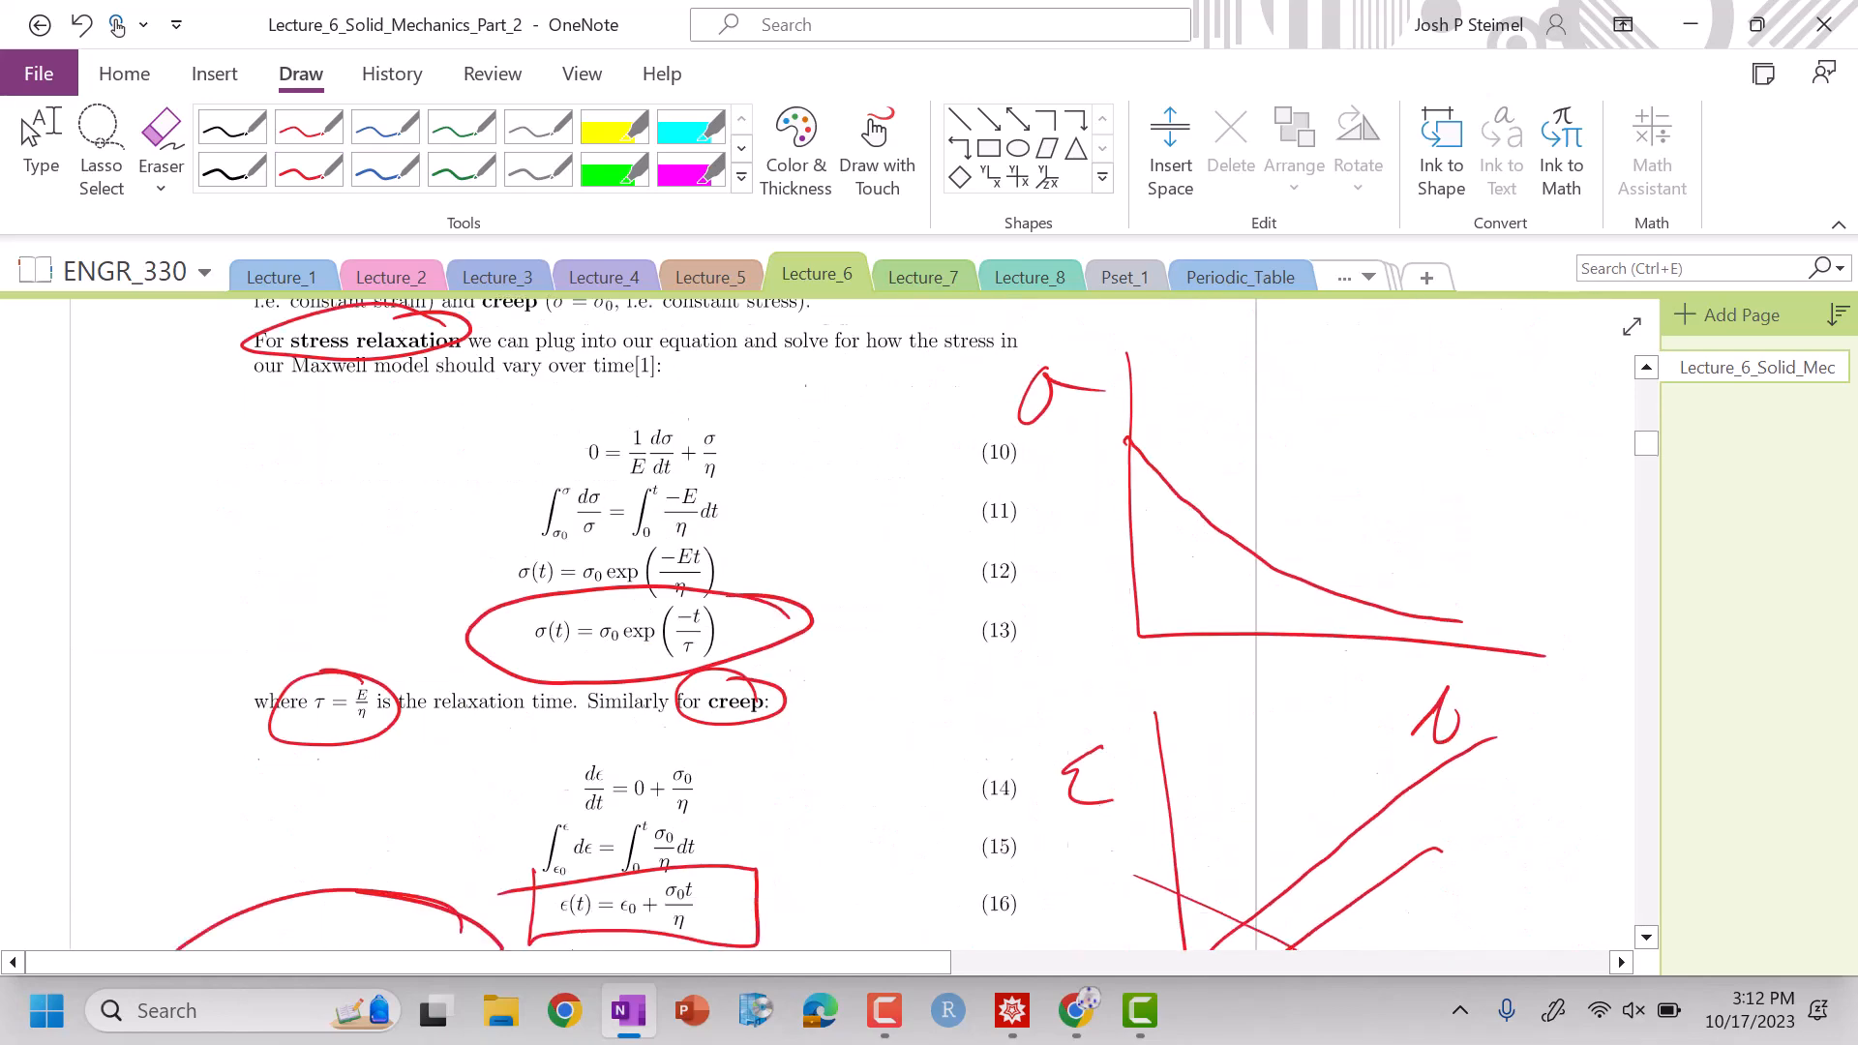
pyautogui.scroll(-3)
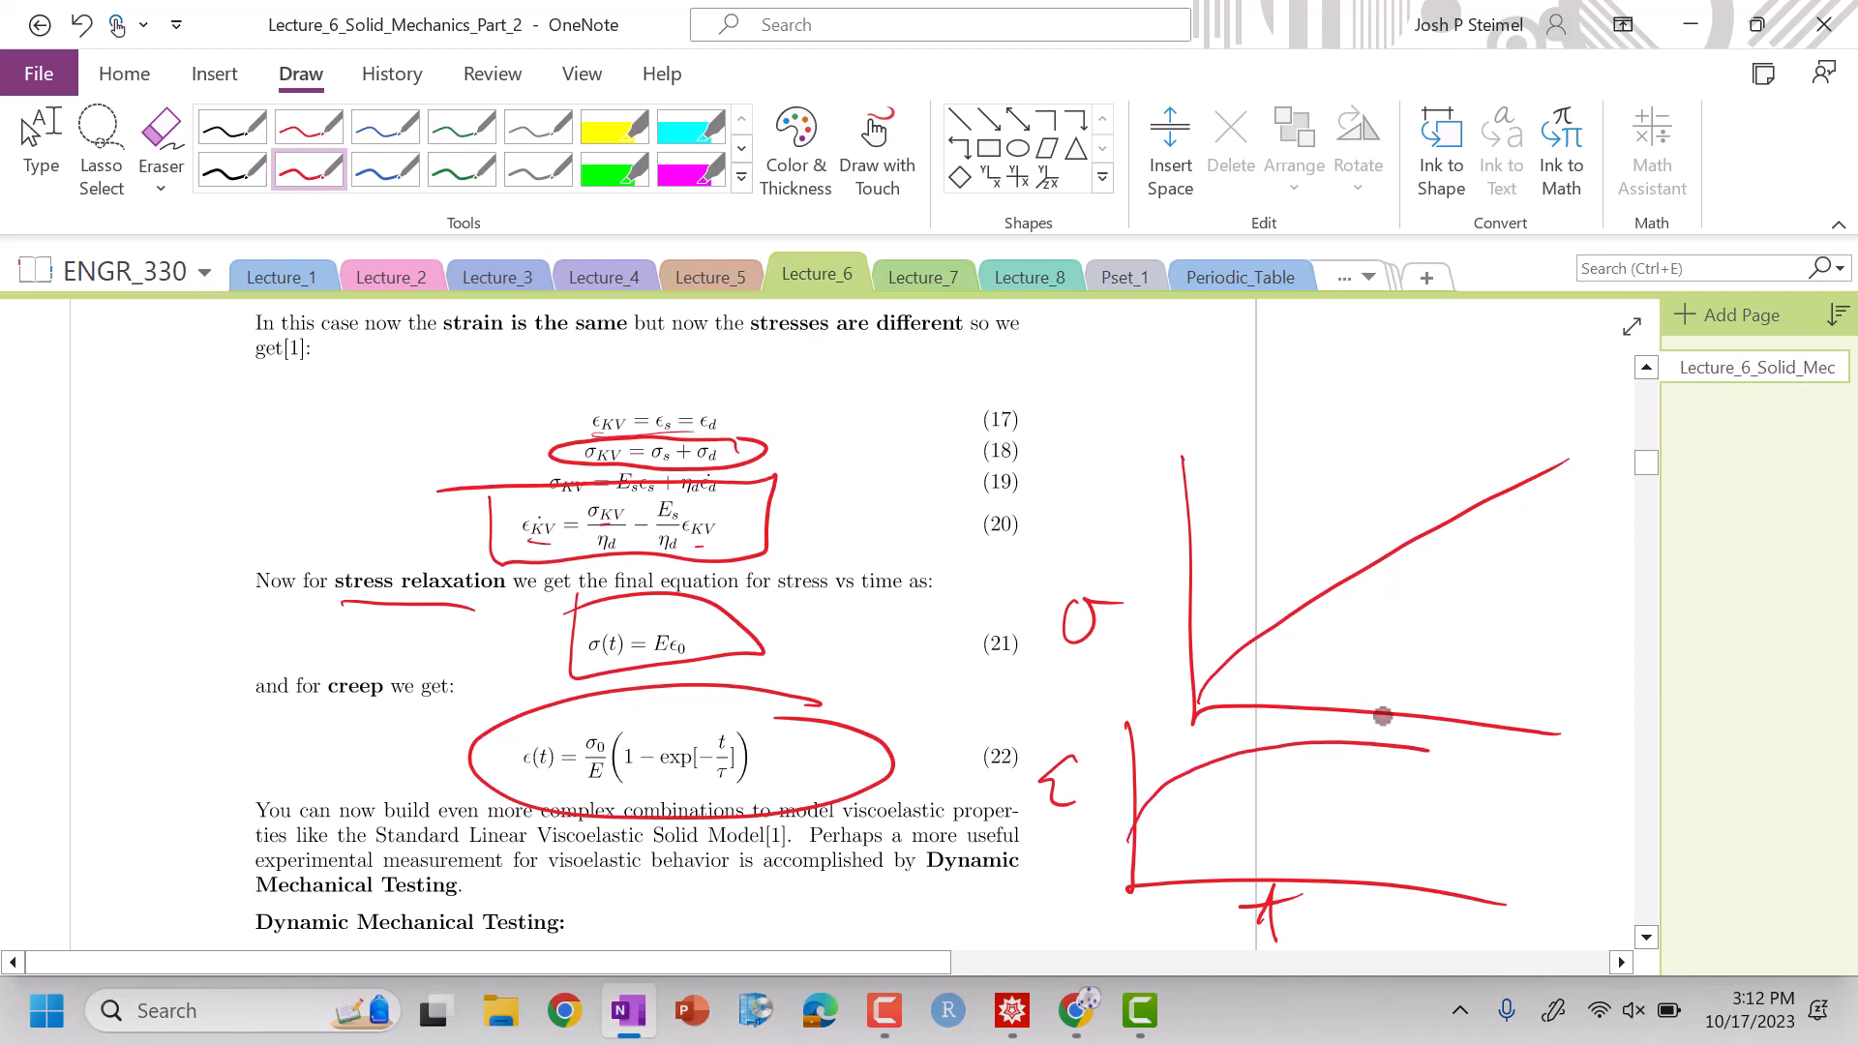
pyautogui.scroll(-3)
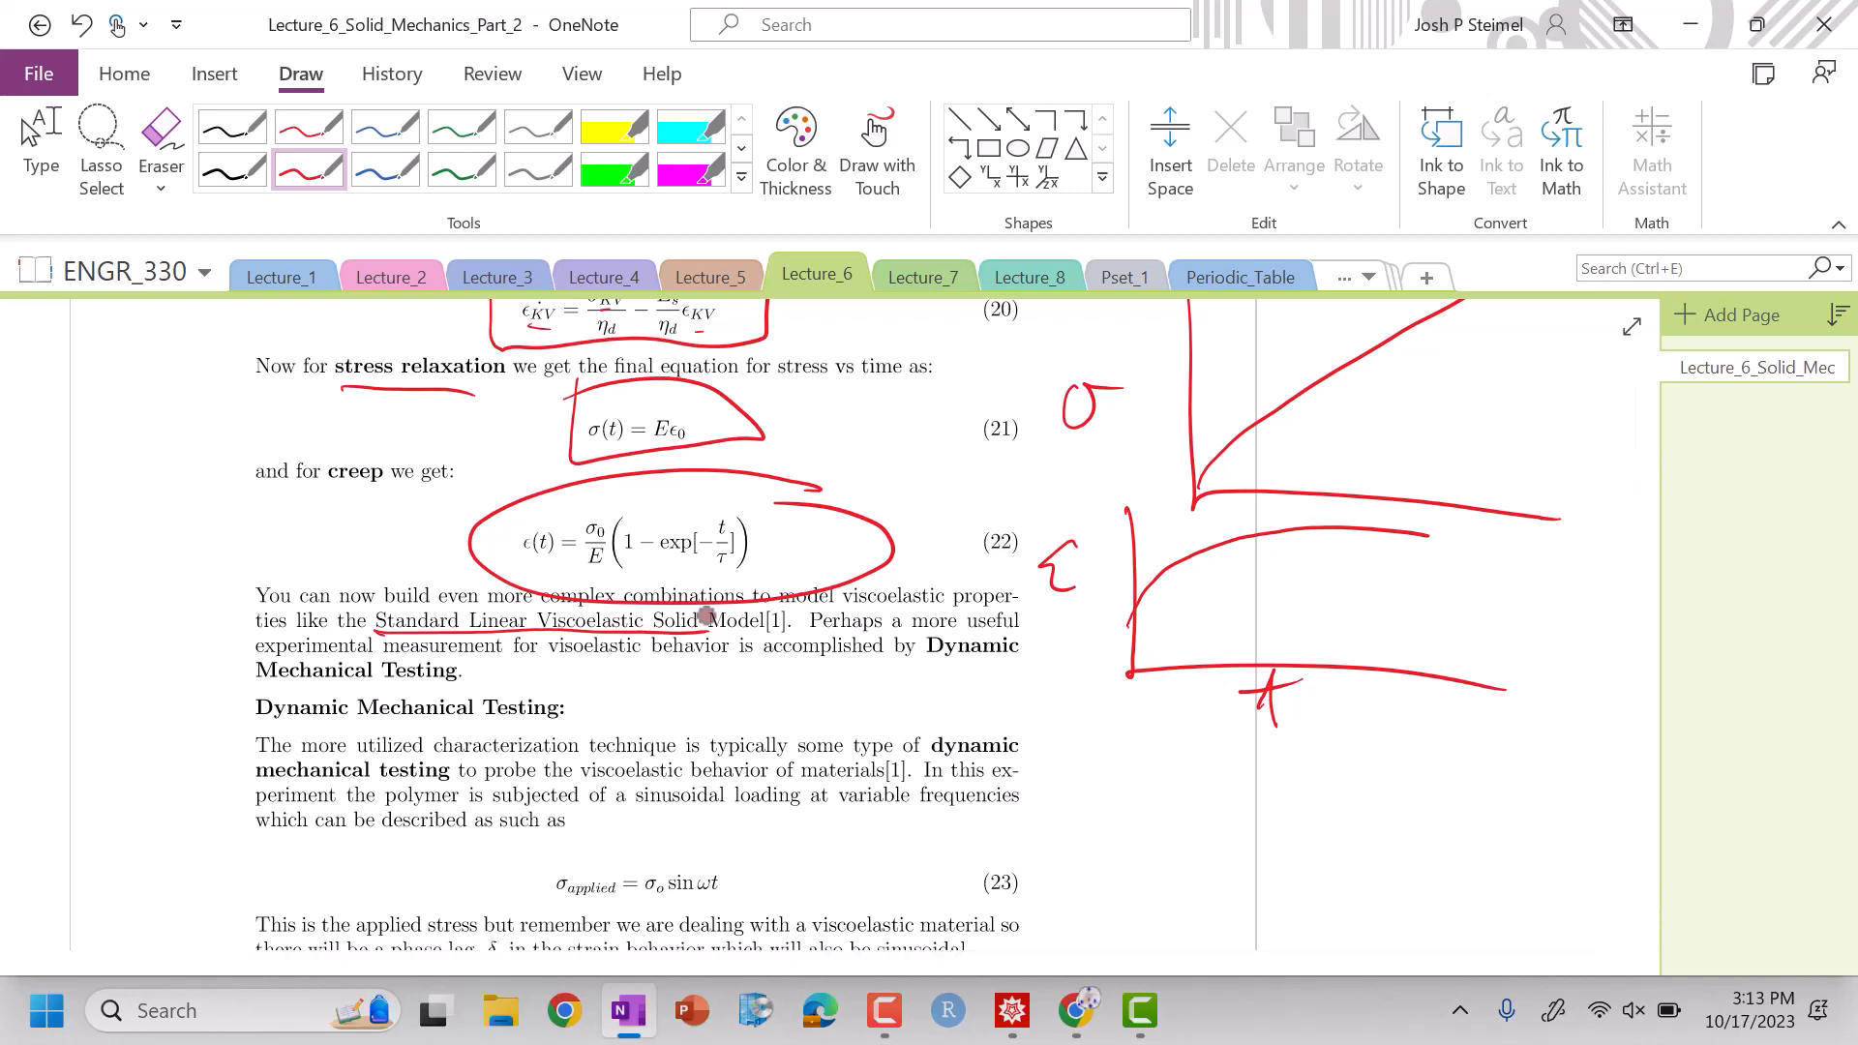
# - Underline the Standard Linear Viscoelastic Solid mention and circle the Dynamic Mechanical Testing heading
pyautogui.scroll(-3)
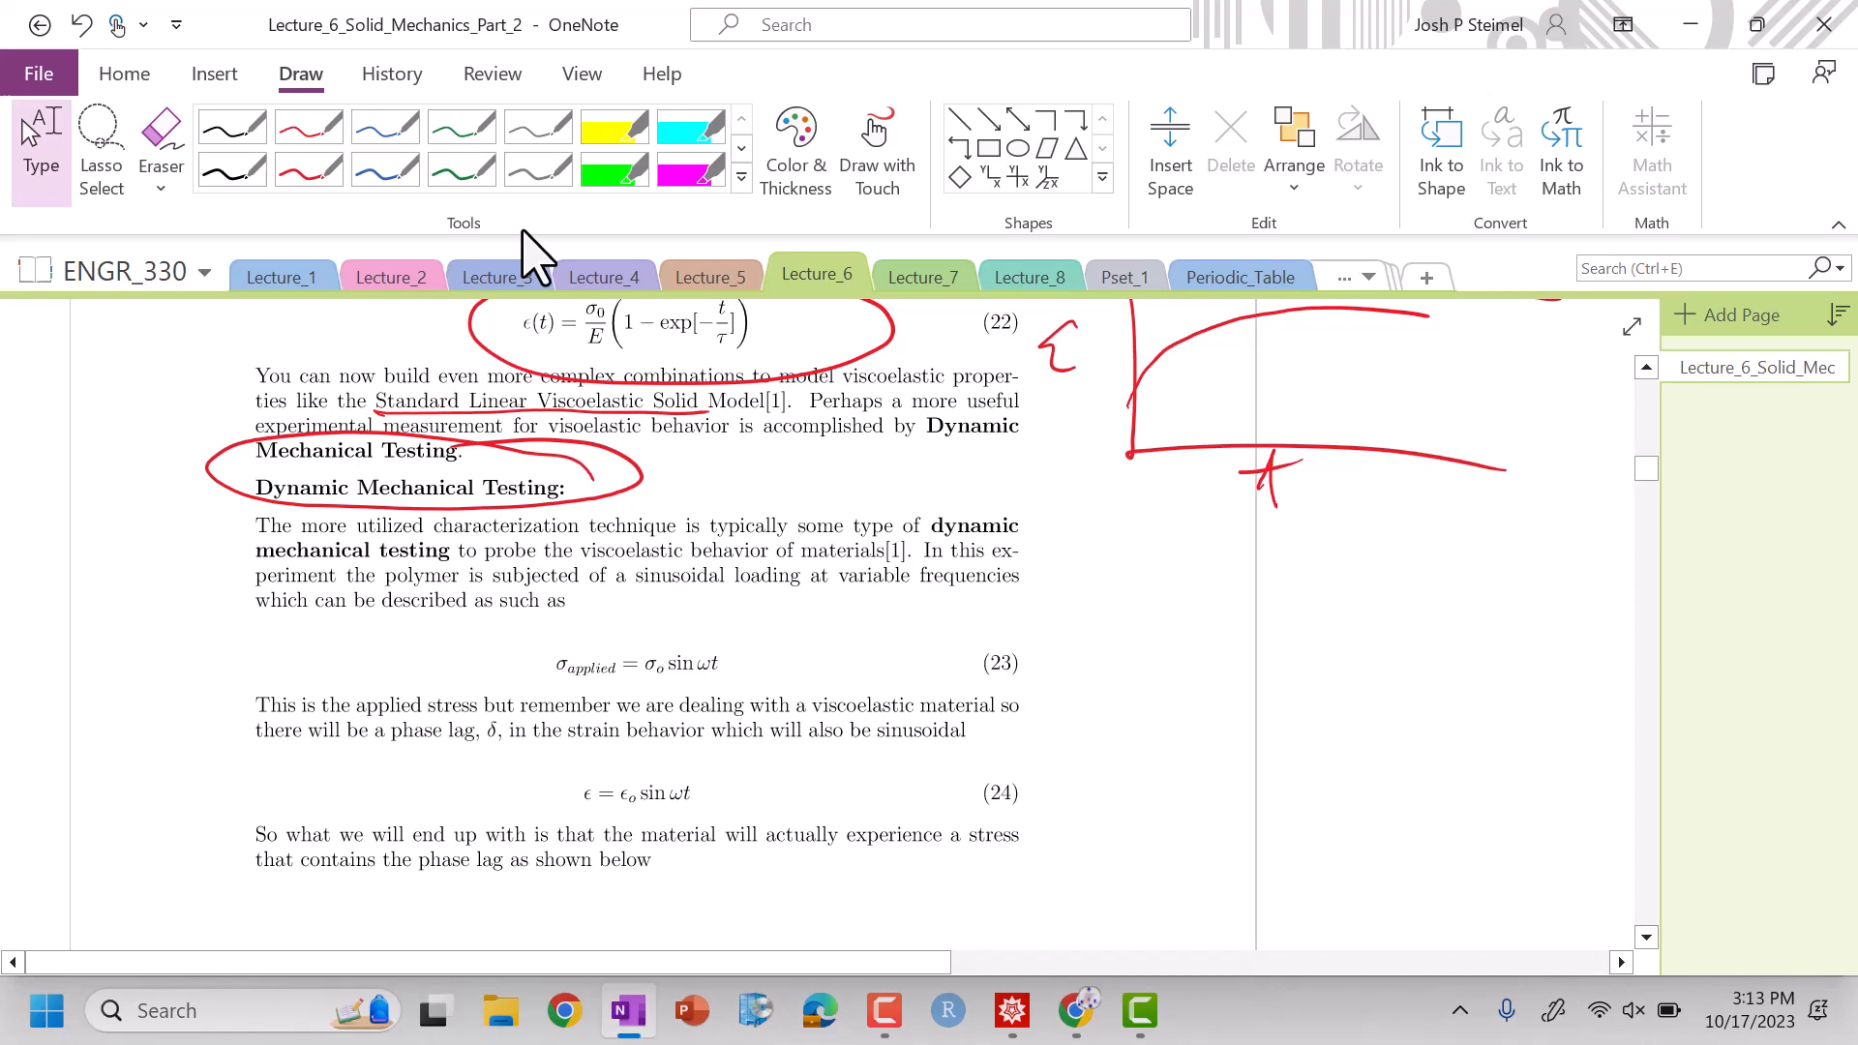
pyautogui.moveTo(636, 534)
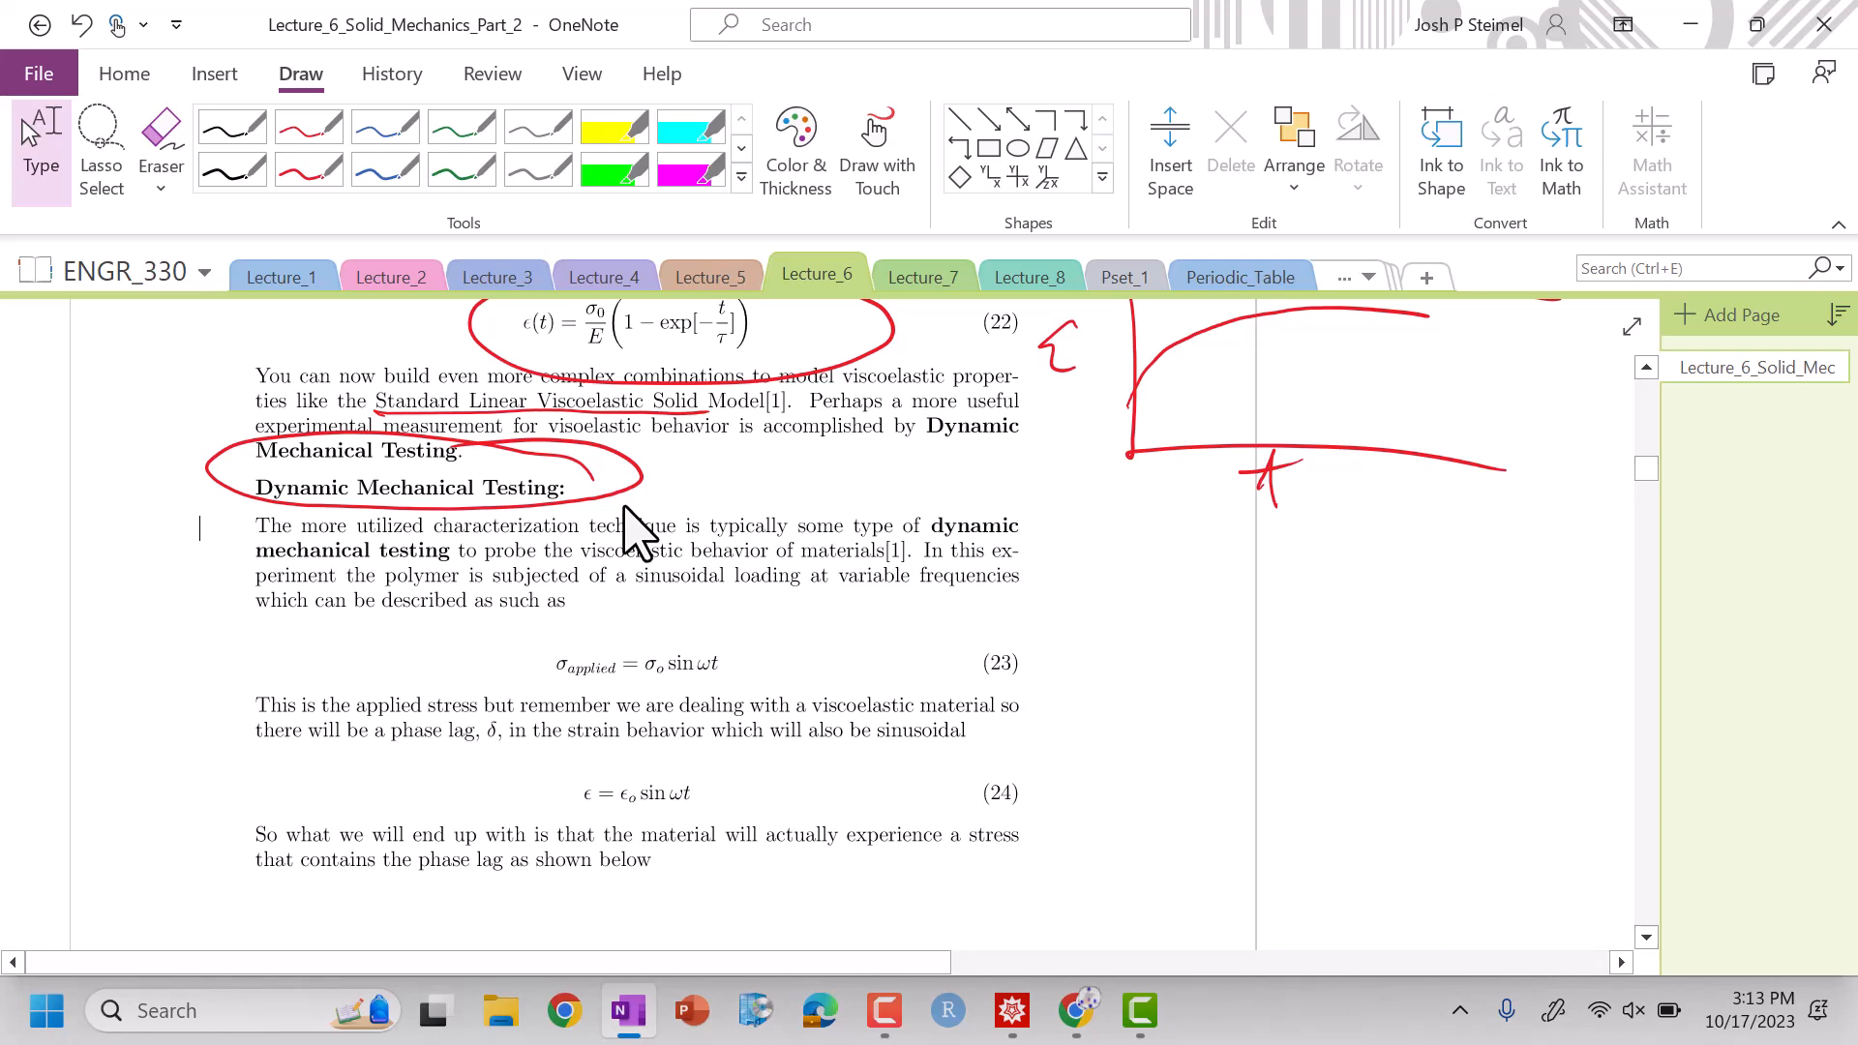
pyautogui.moveTo(743, 112)
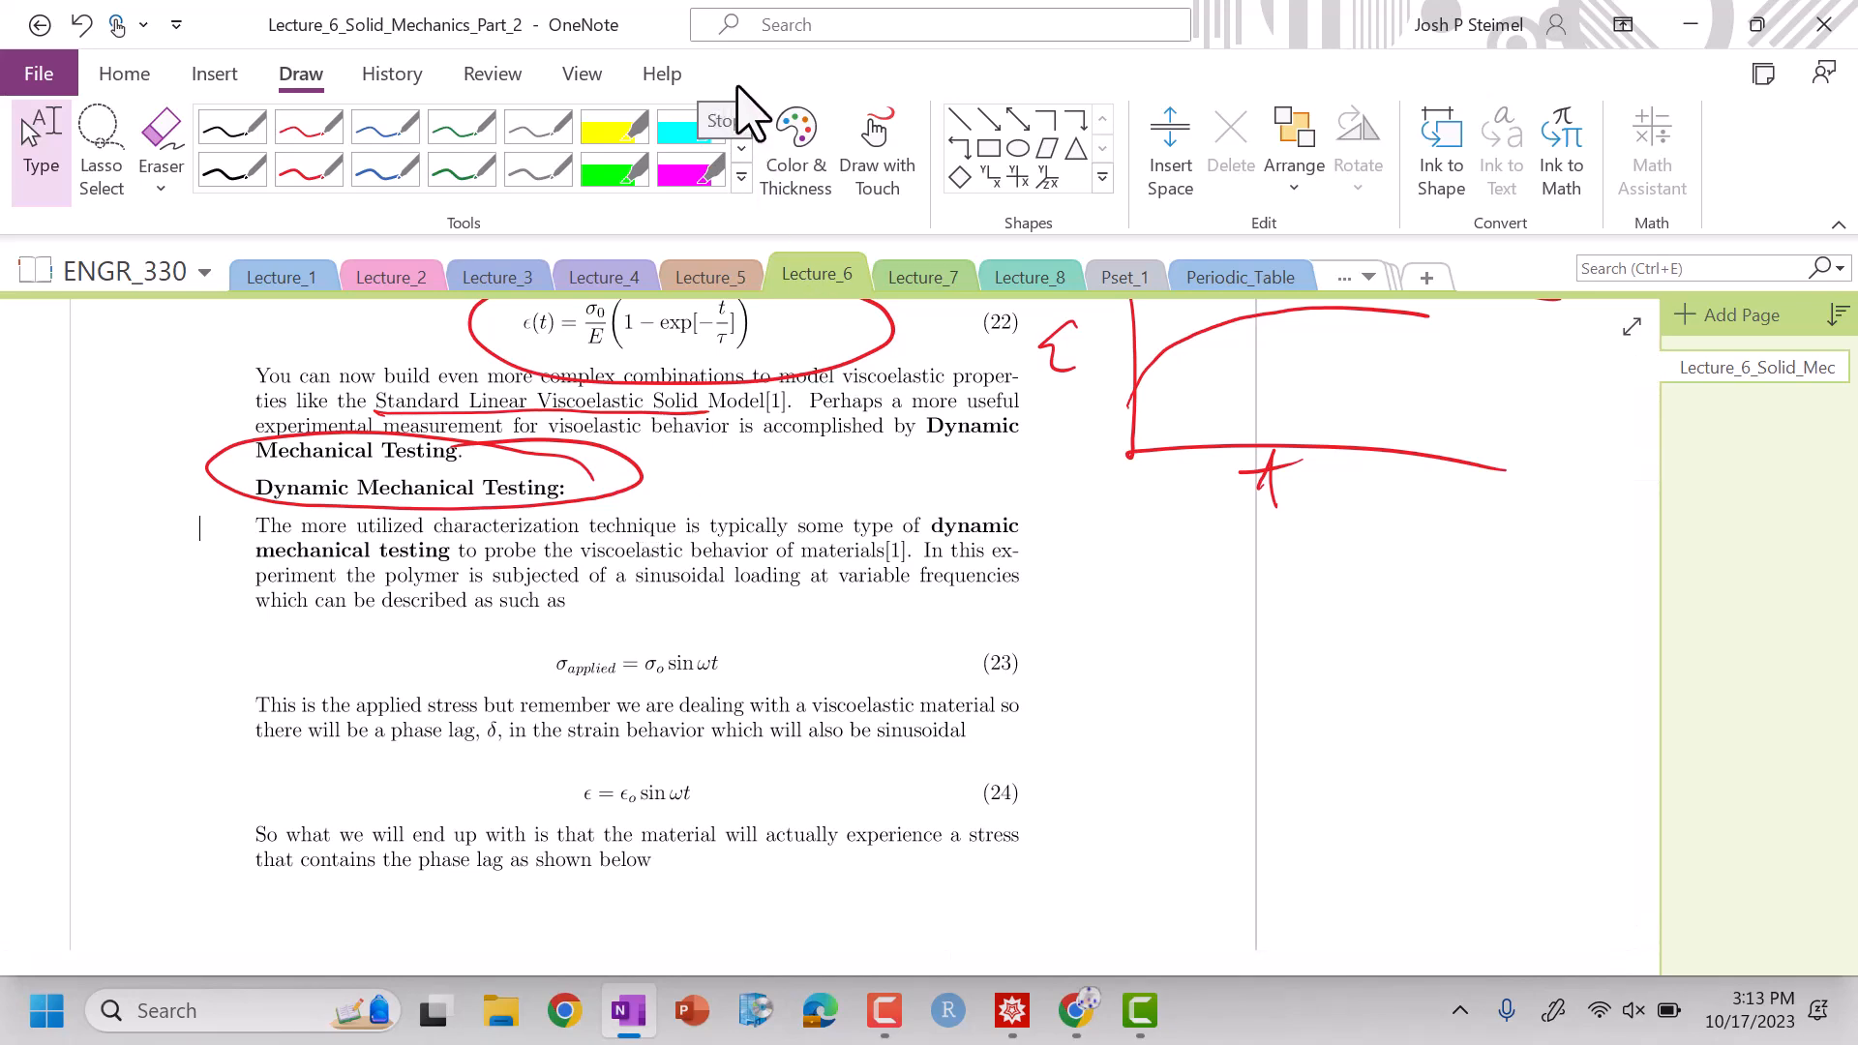